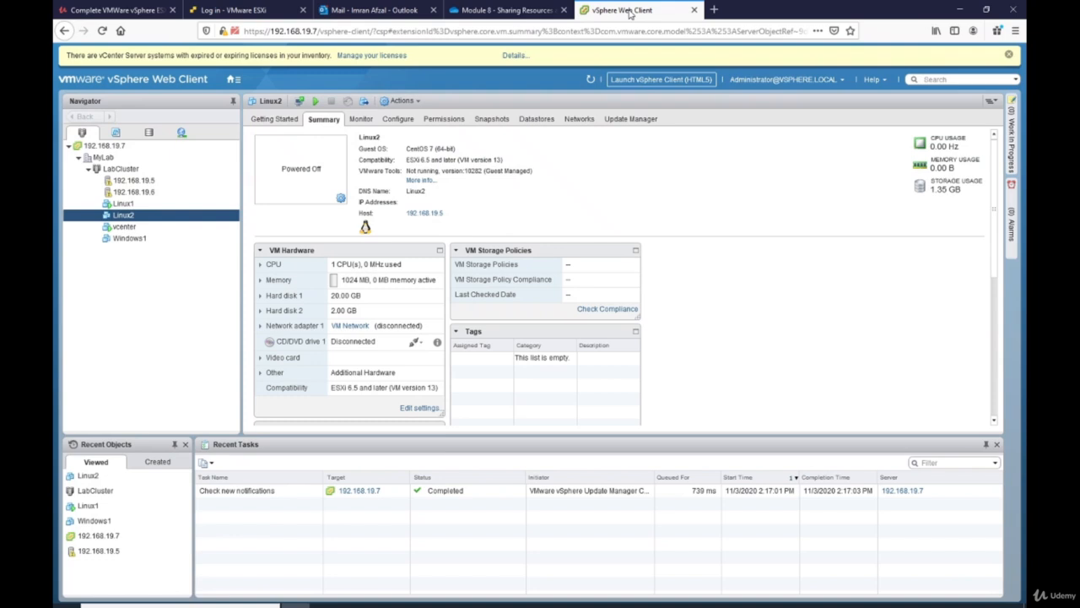
mouse_move(307, 327)
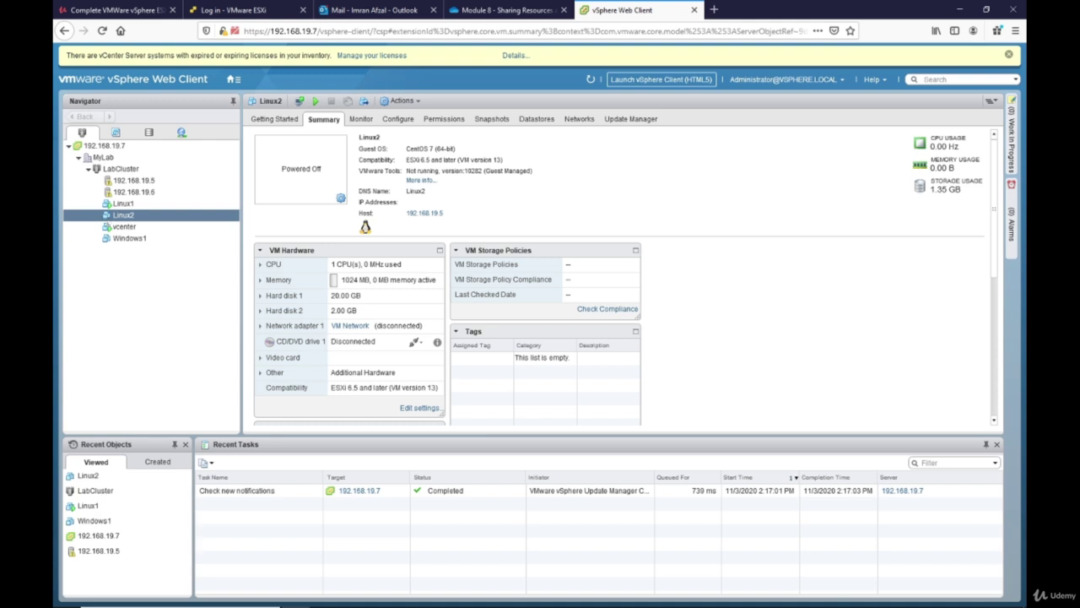
- Review Linux2's hardware settings without changes, then glance at Linux1's and Linux2's summaries
right_click(121, 214)
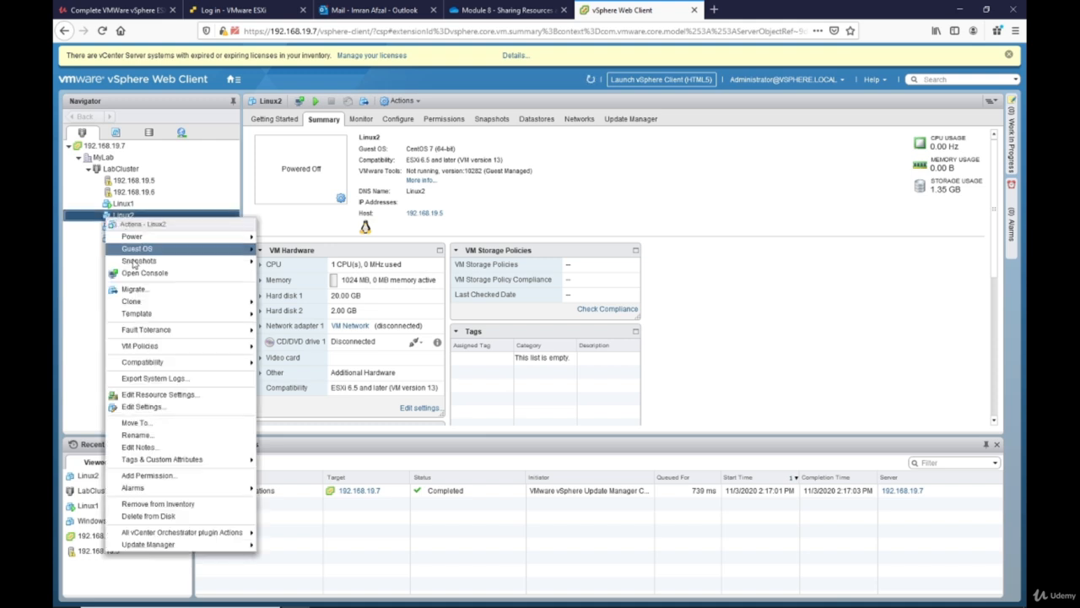
mouse_move(142, 405)
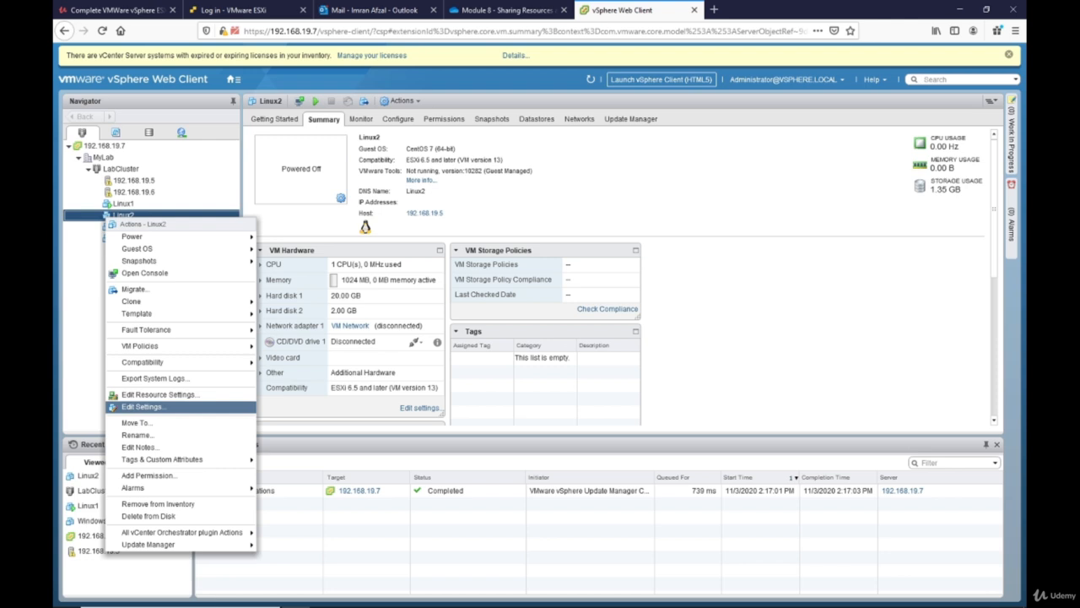
left_click(143, 405)
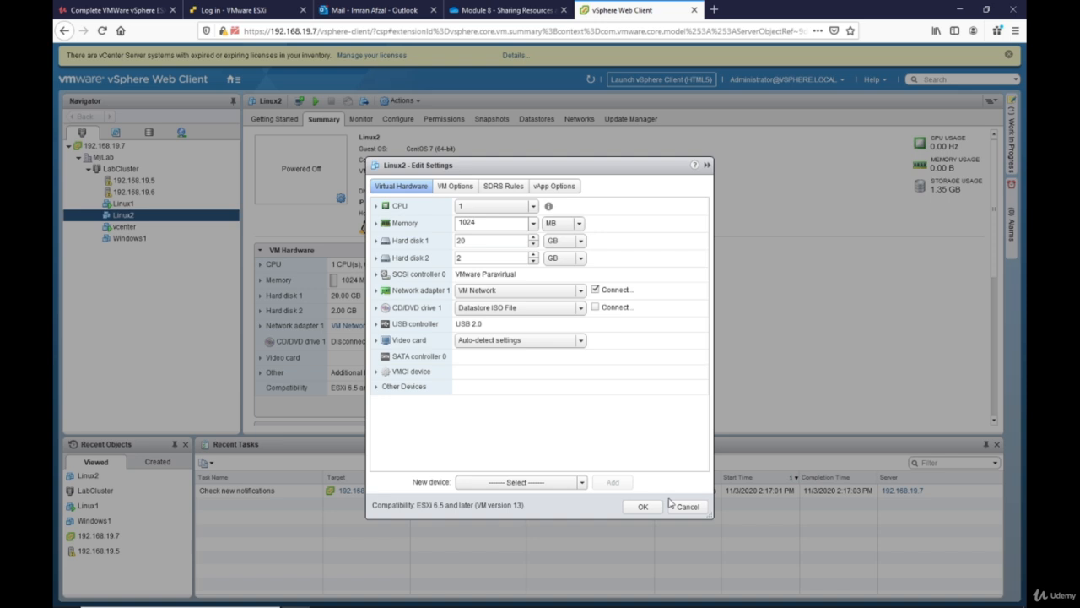
left_click(687, 506)
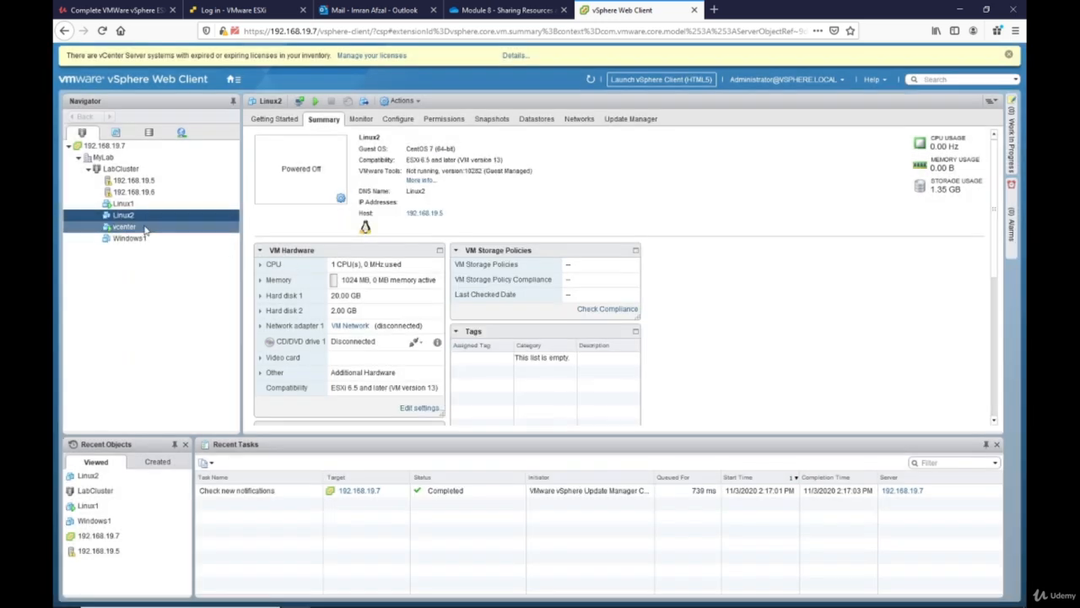
left_click(122, 203)
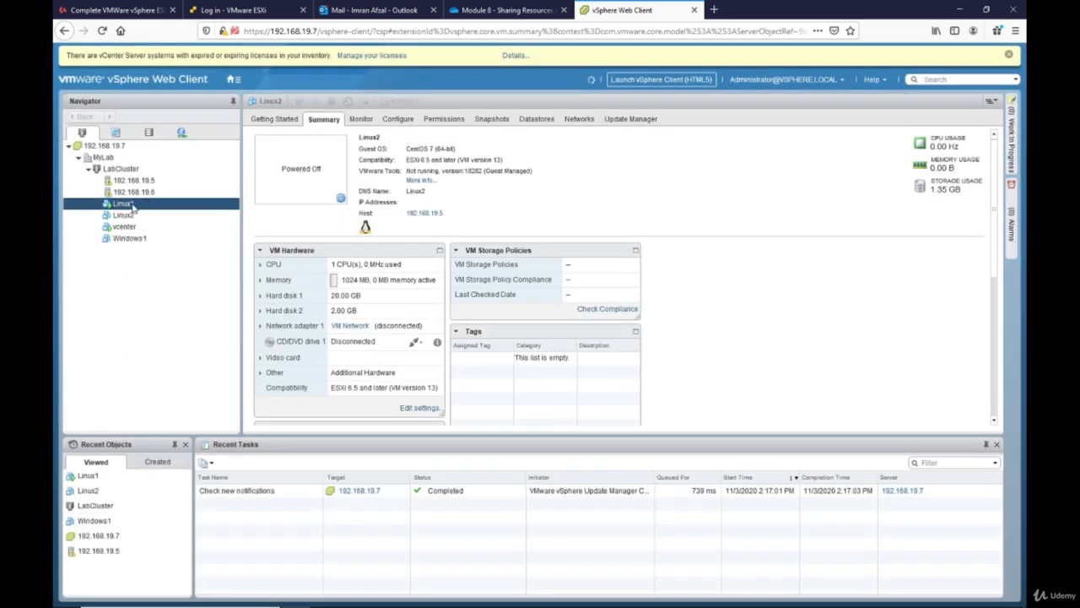
left_click(121, 202)
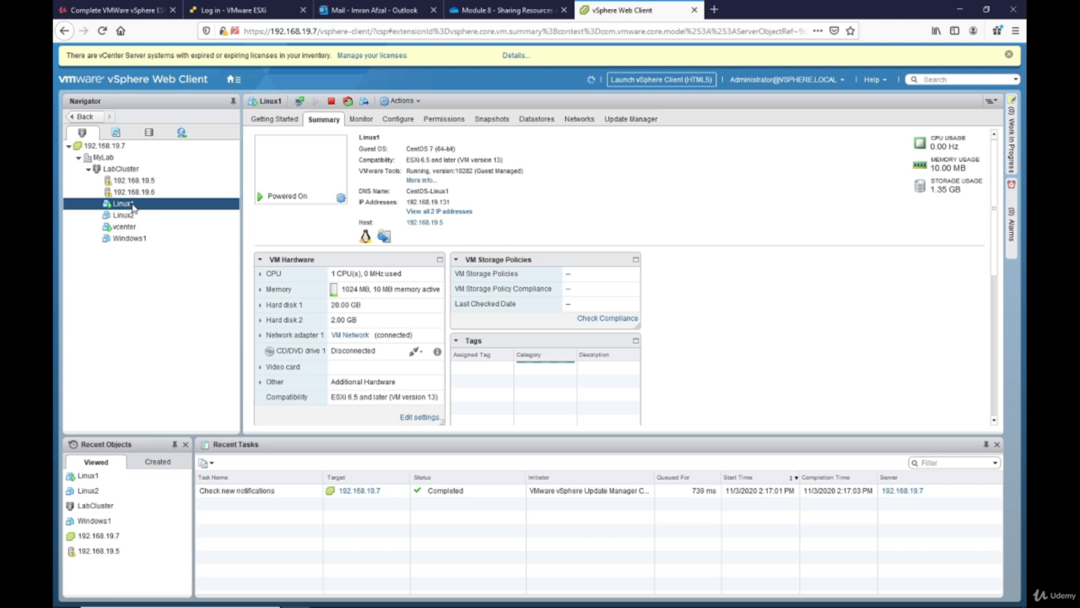
left_click(121, 214)
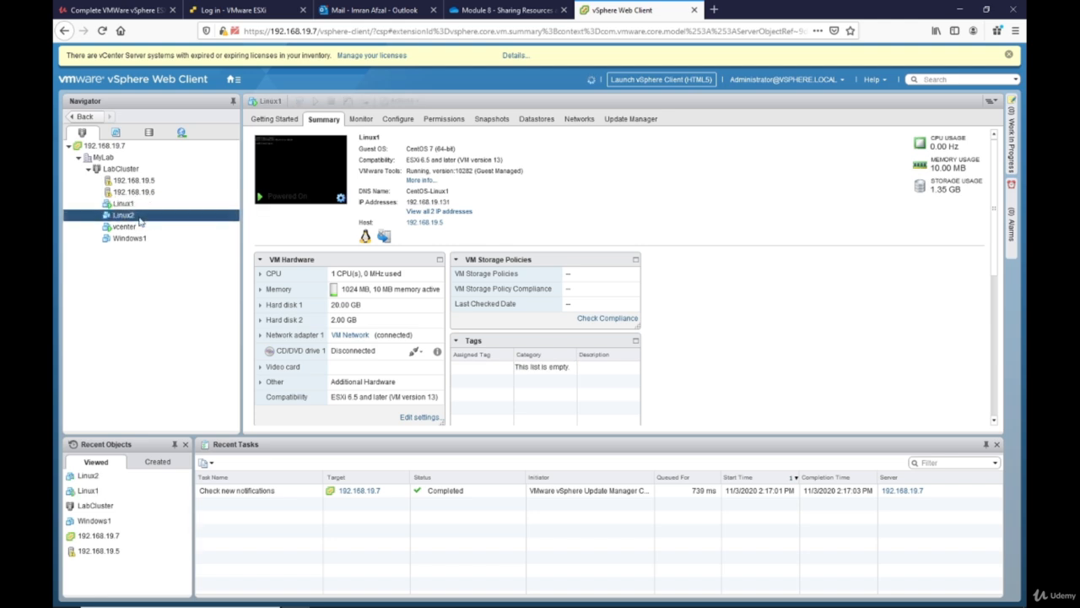
left_click(123, 214)
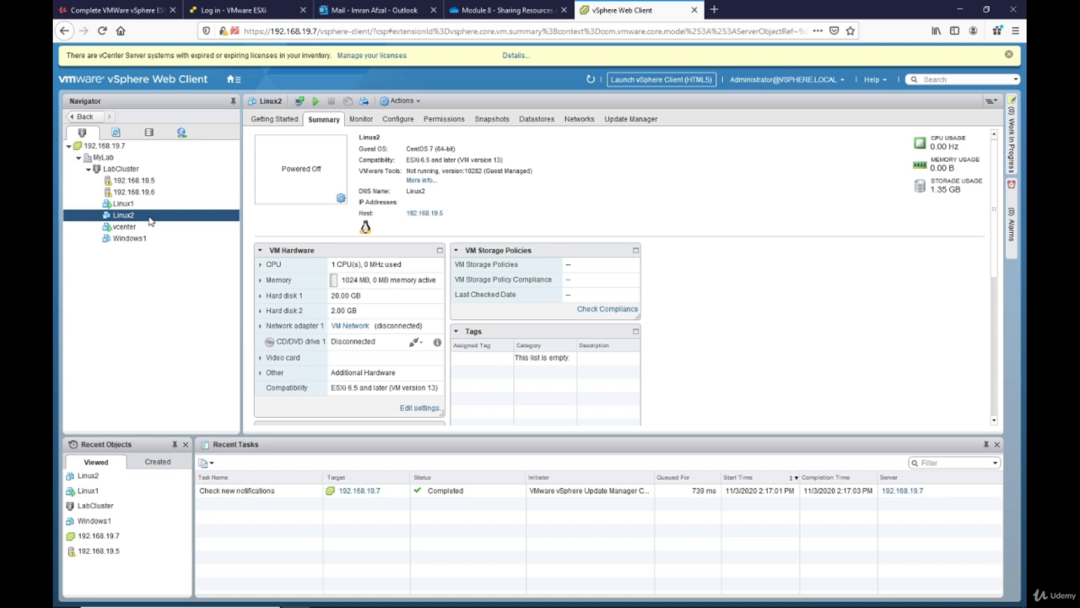
- Remove Hard disk 2 from Linux2 via Edit Settings and apply the reconfiguration
right_click(122, 214)
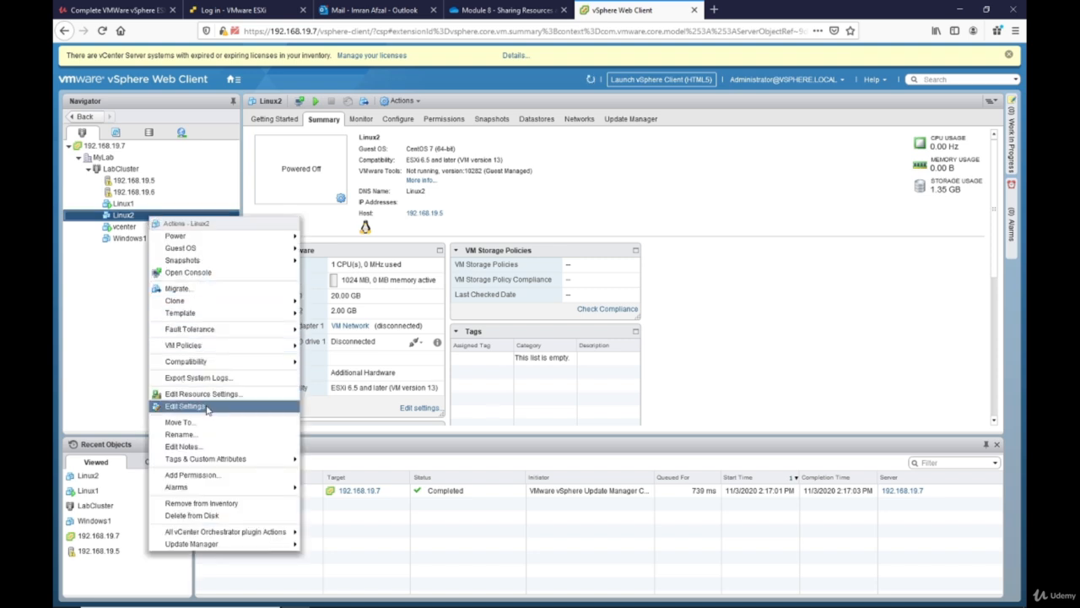
left_click(186, 405)
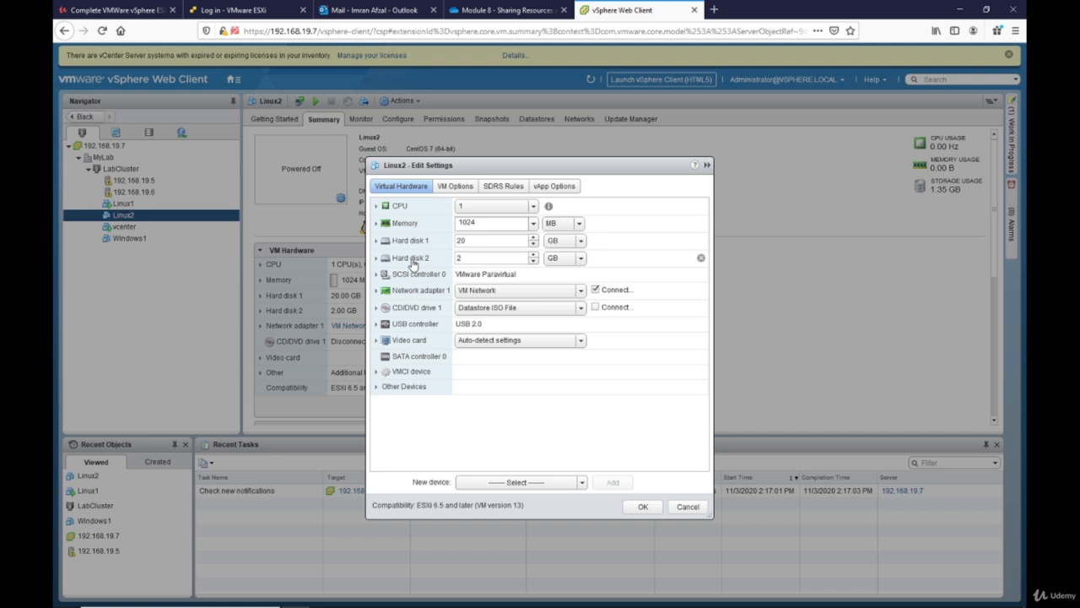
mouse_move(702, 263)
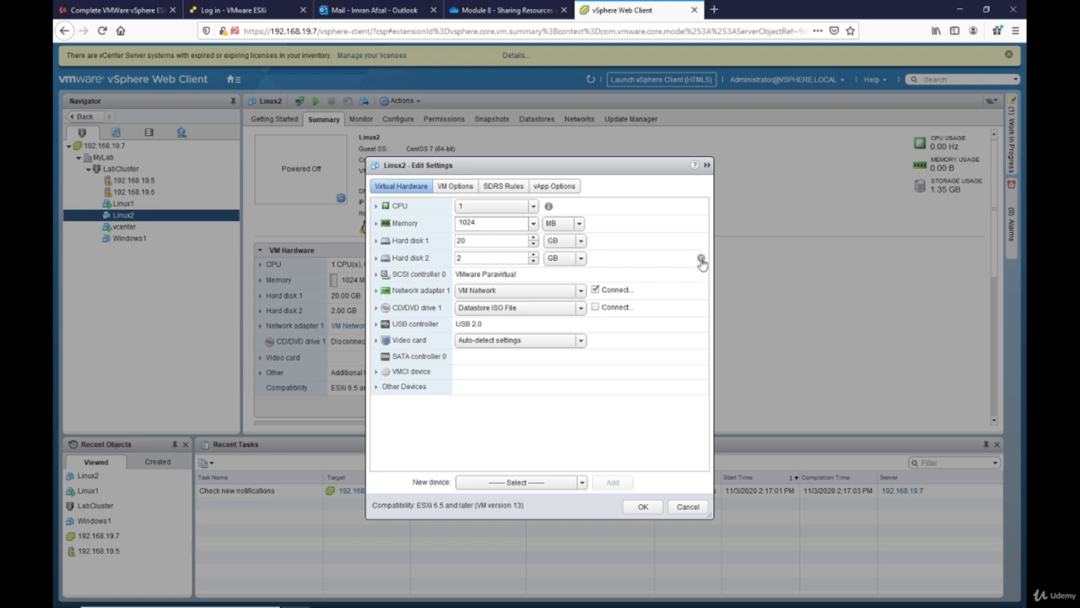
mouse_move(702, 257)
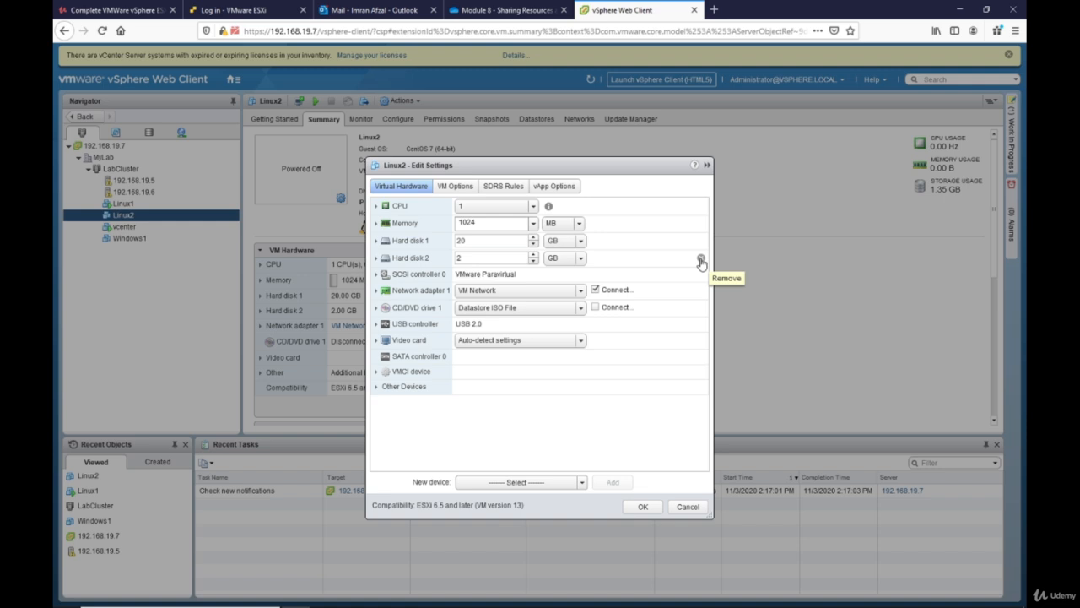
left_click(702, 257)
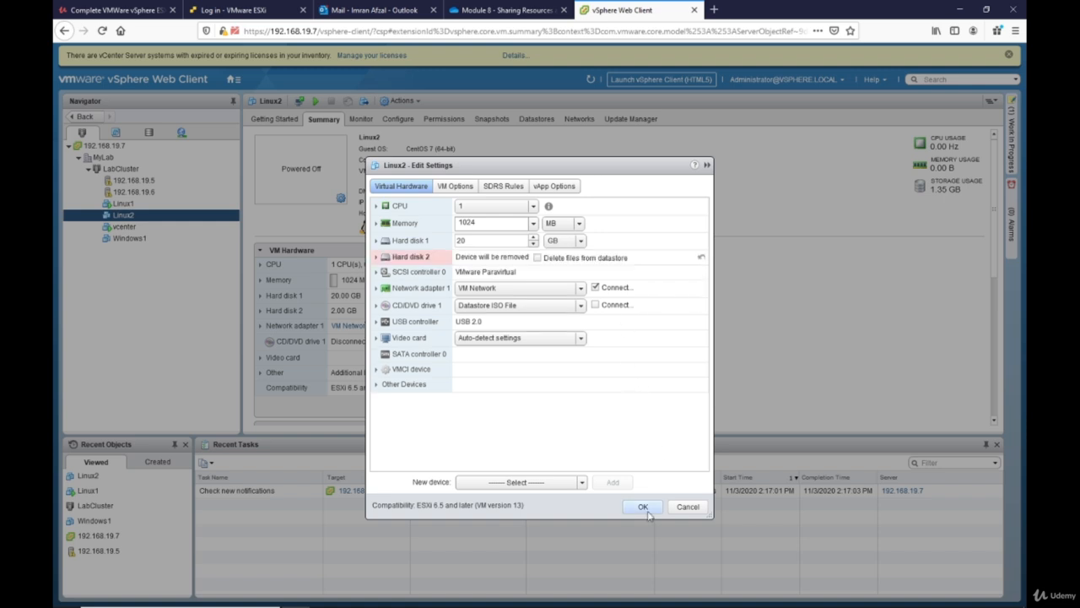
left_click(643, 507)
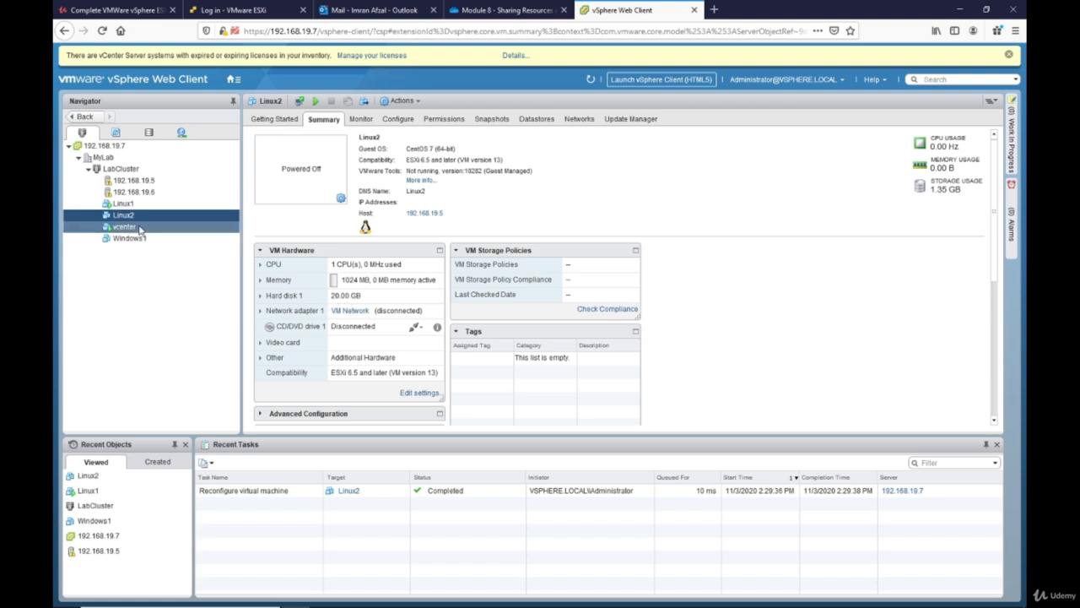
- Export Linux2 as an OVF template named Linux2 in Folder of files (OVF) format
right_click(122, 214)
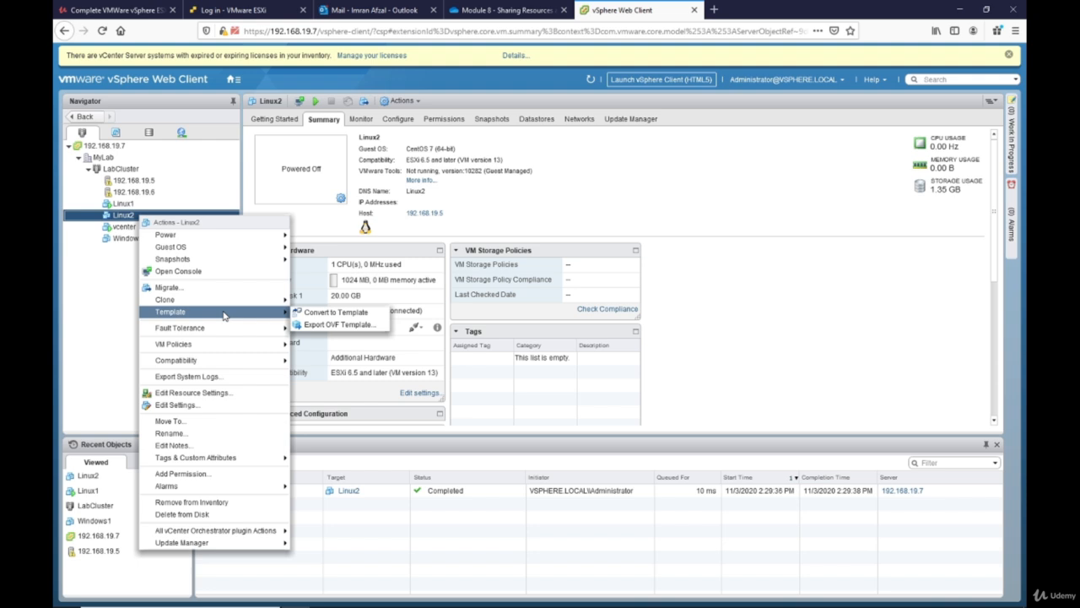
mouse_move(338, 324)
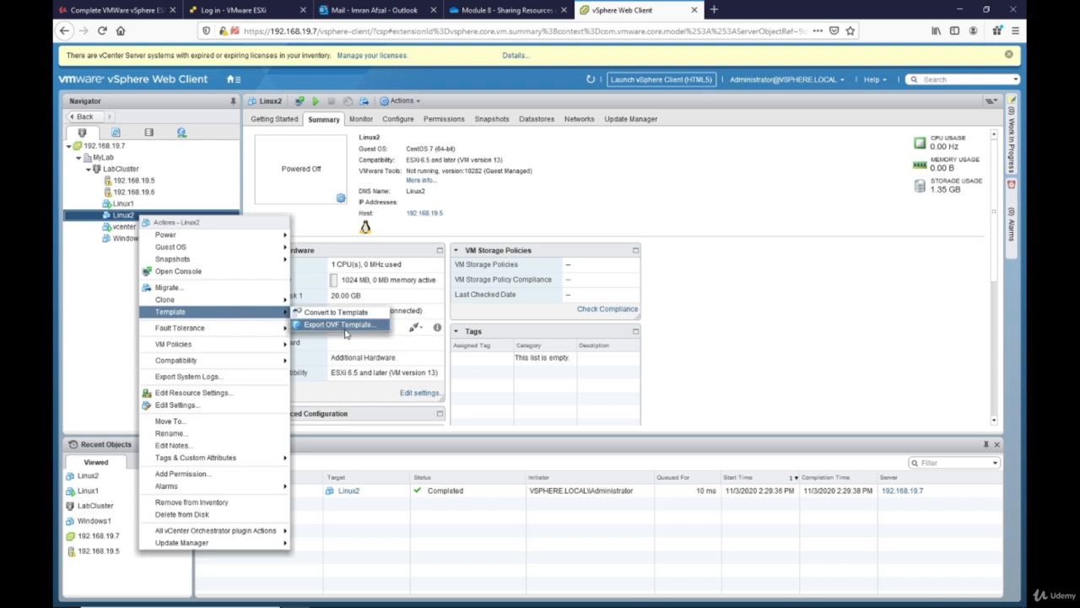
left_click(336, 324)
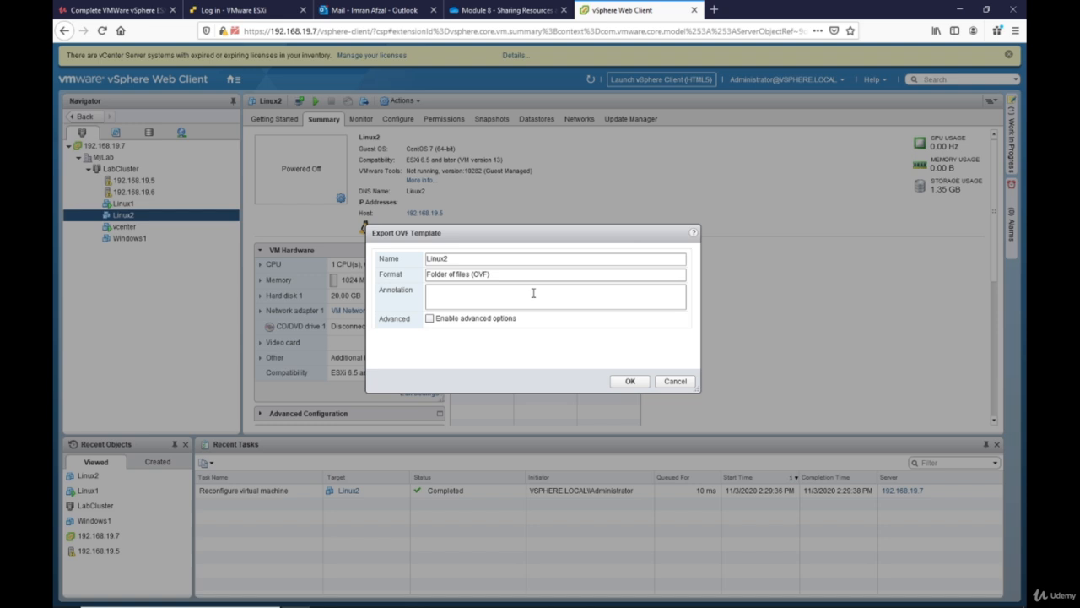
mouse_move(495, 274)
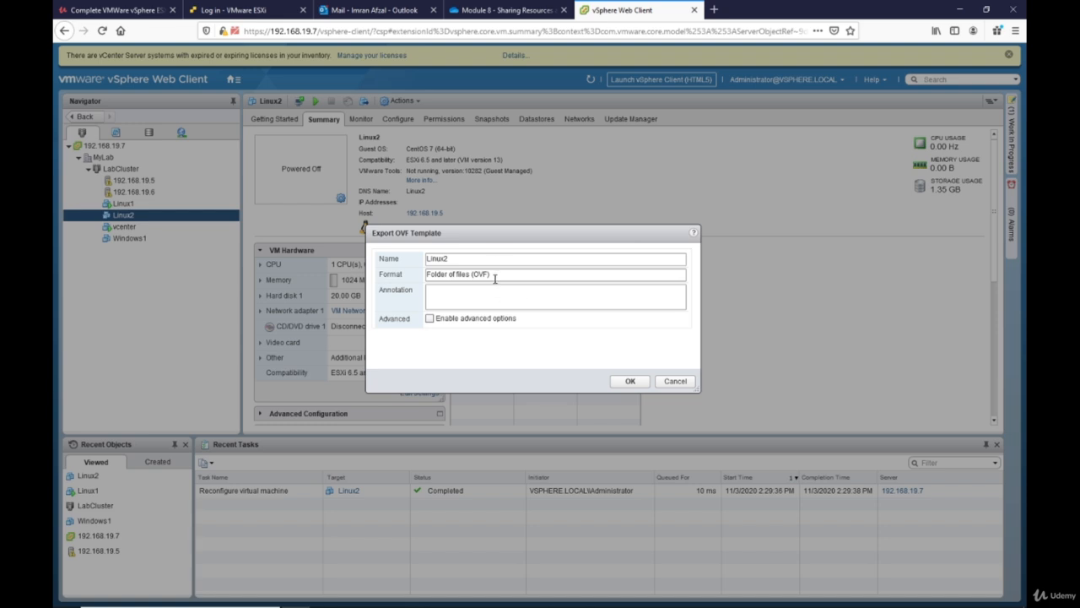
mouse_move(503, 274)
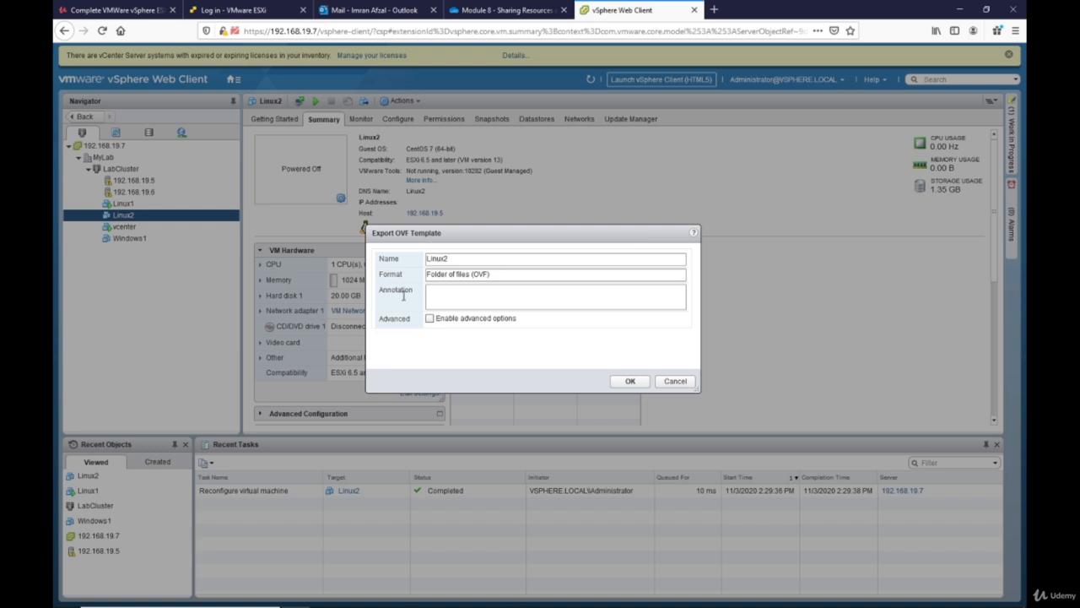
left_click(629, 381)
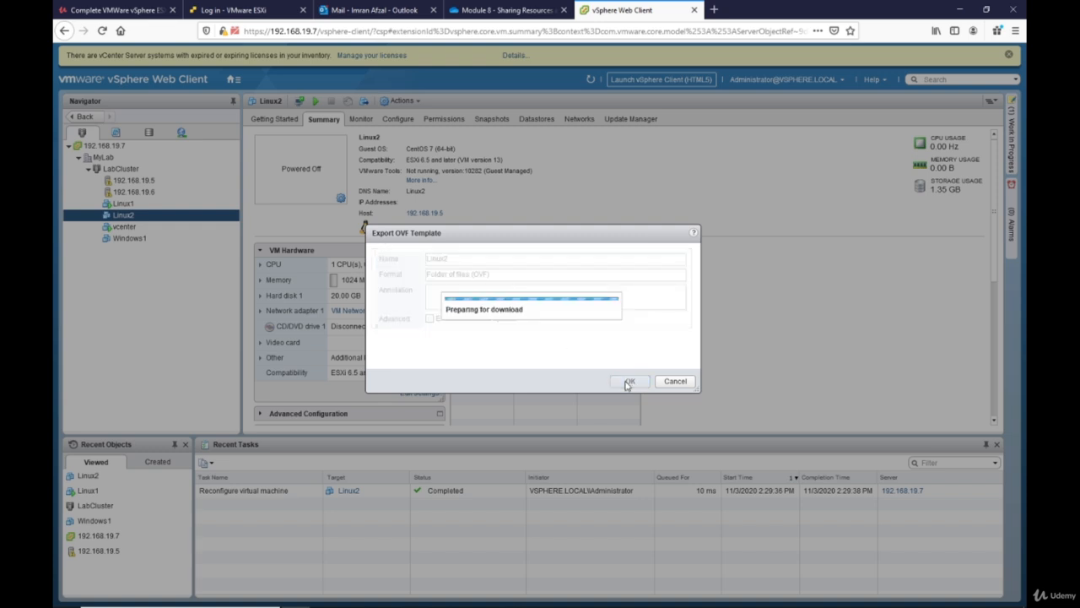
- Save the exported disk and Linux2.ovf files and watch their download progress in Firefox
left_click(628, 382)
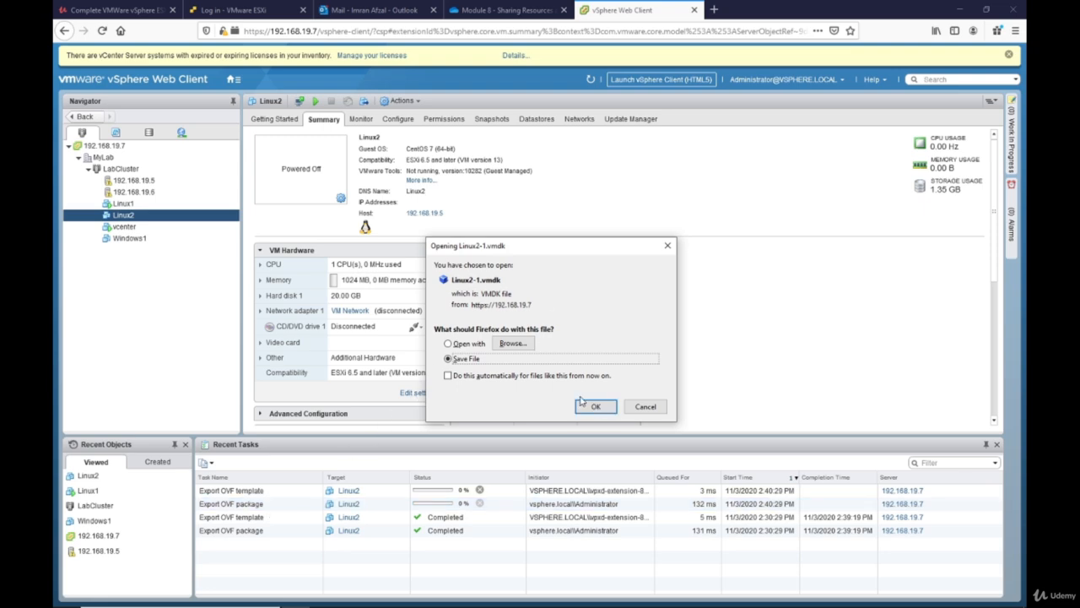
left_click(595, 405)
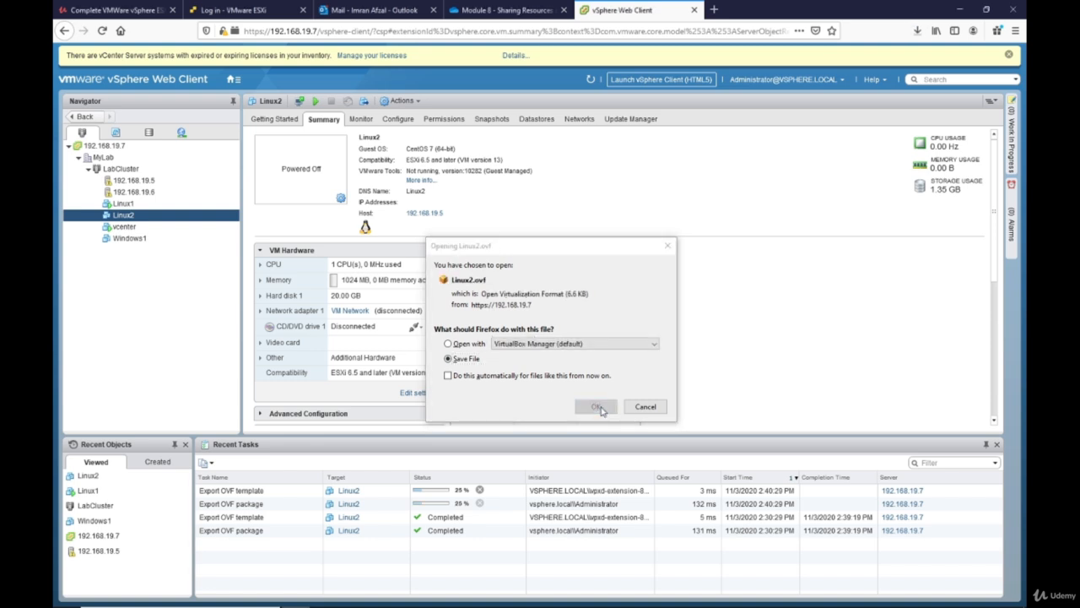
mouse_move(550, 257)
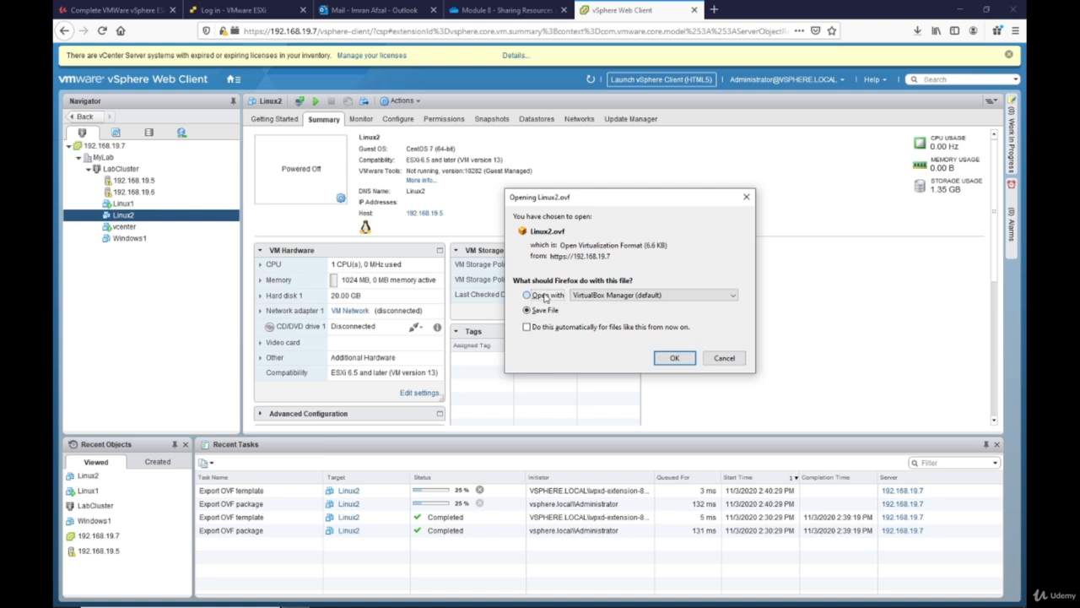
left_click(722, 357)
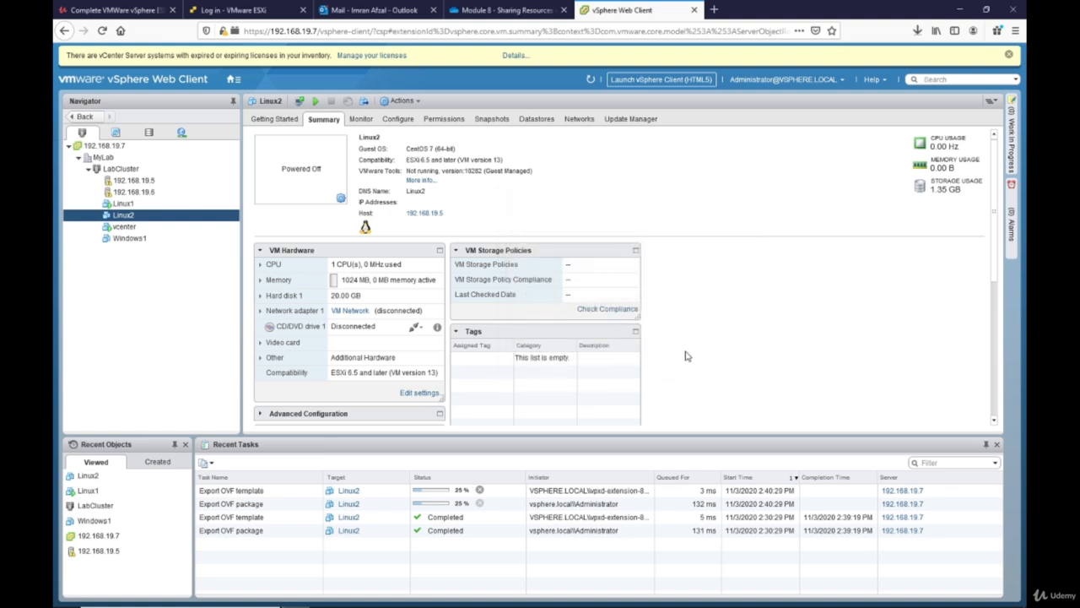
left_click(918, 30)
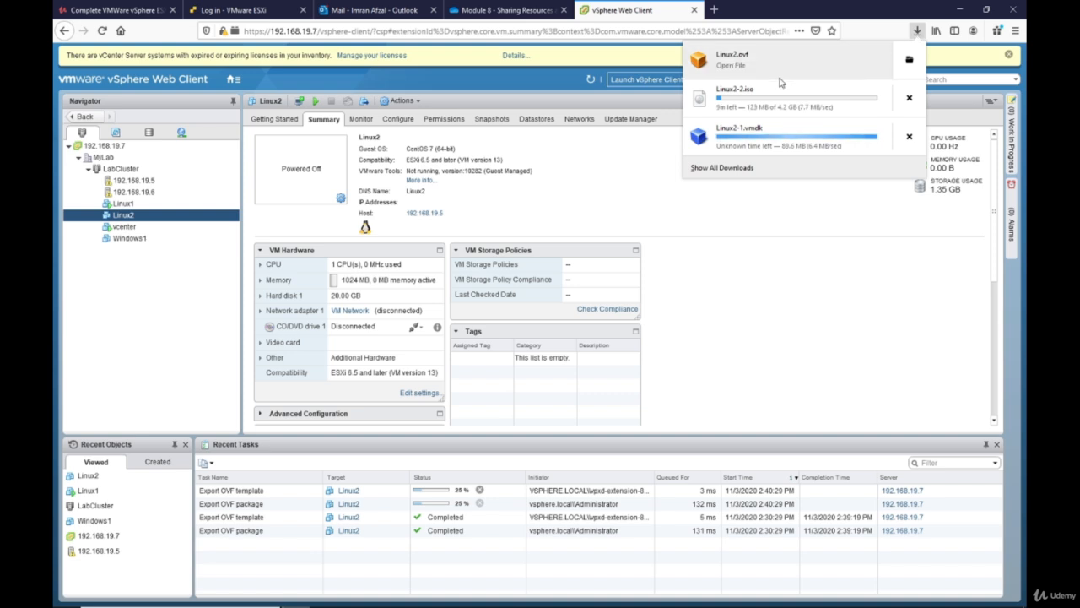
mouse_move(766, 70)
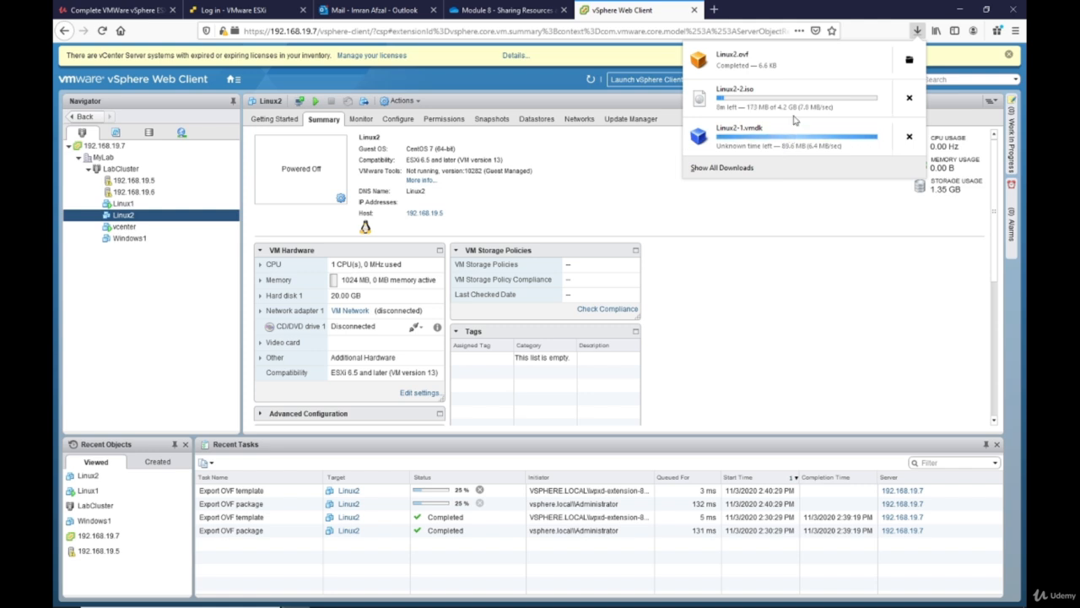
mouse_move(800, 152)
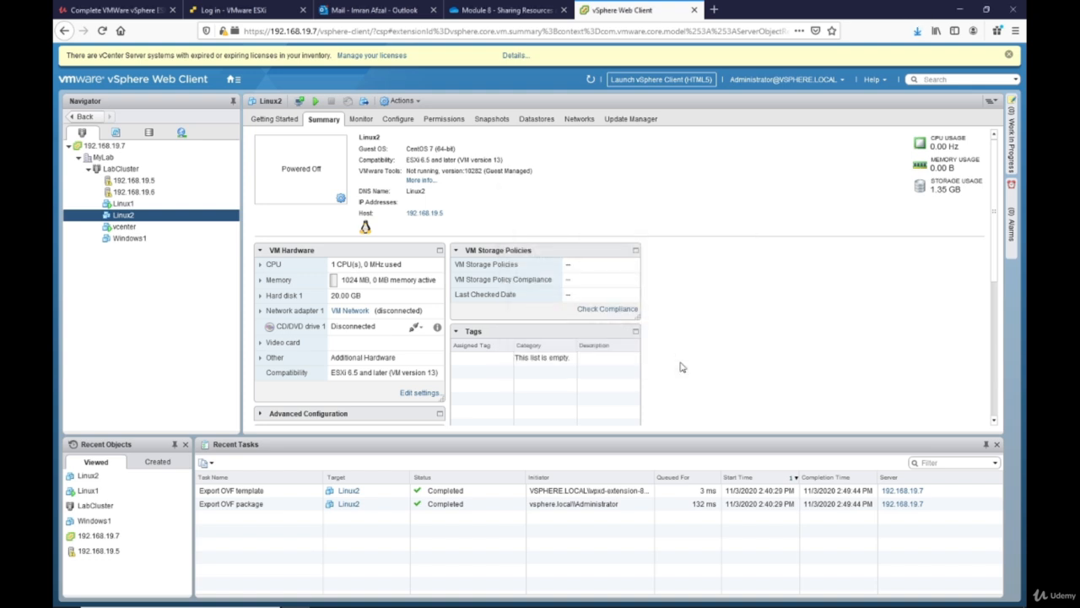
- Group the exported files on the desktop and view Linux2.mf's SHA256 checksums in Notepad
left_click(918, 30)
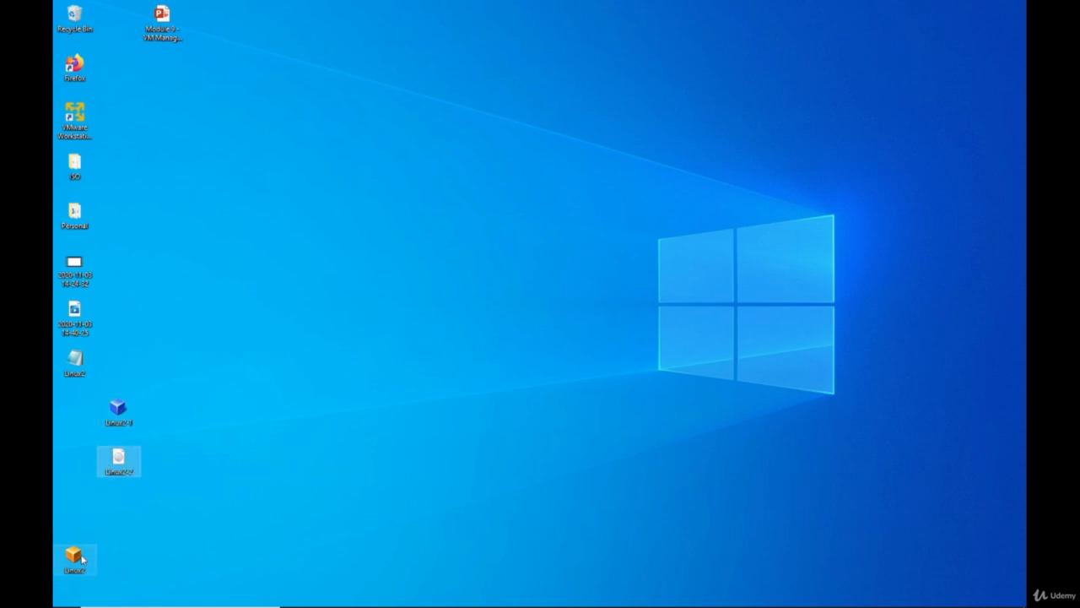
left_click_drag(75, 561, 118, 509)
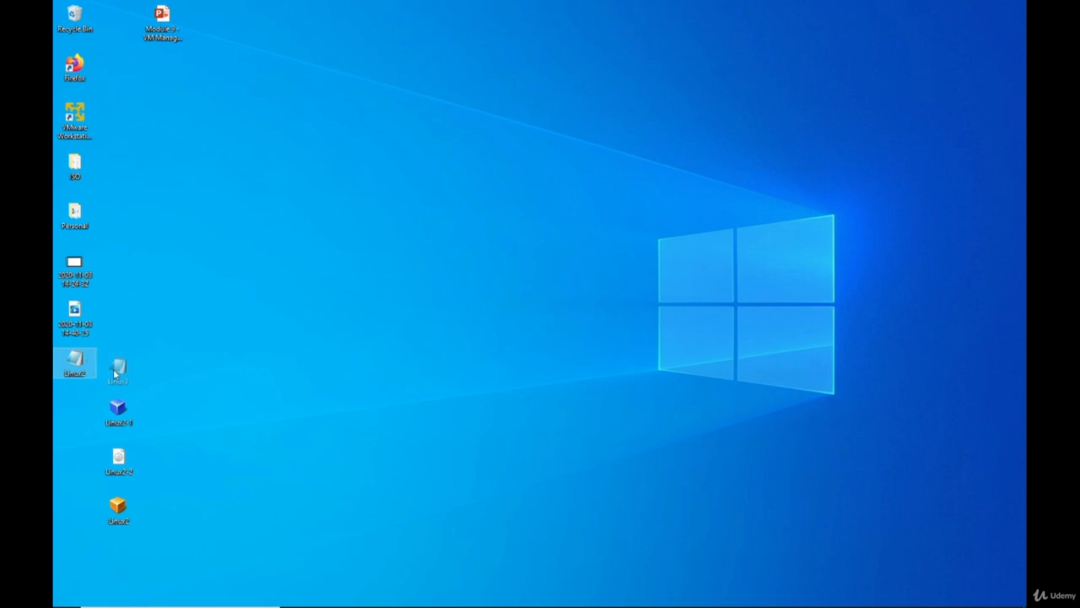
mouse_move(119, 363)
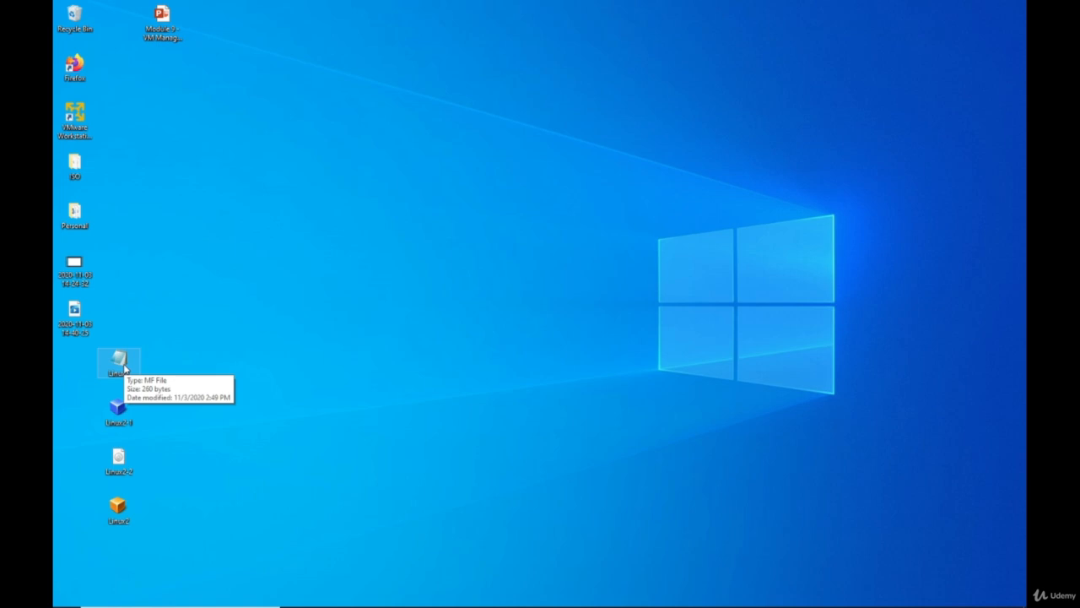
double_click(118, 363)
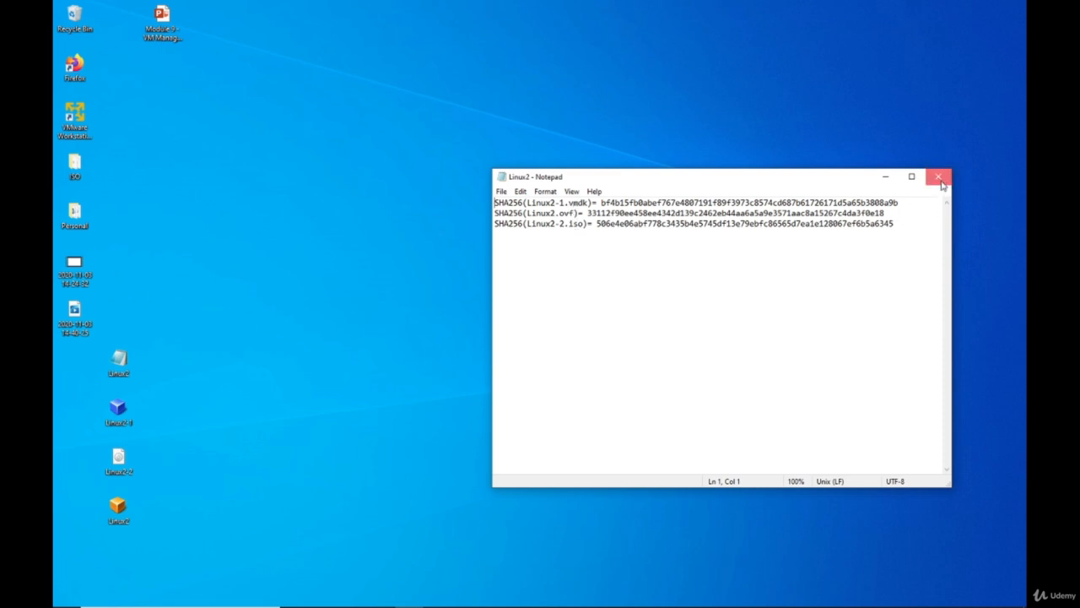
left_click(938, 177)
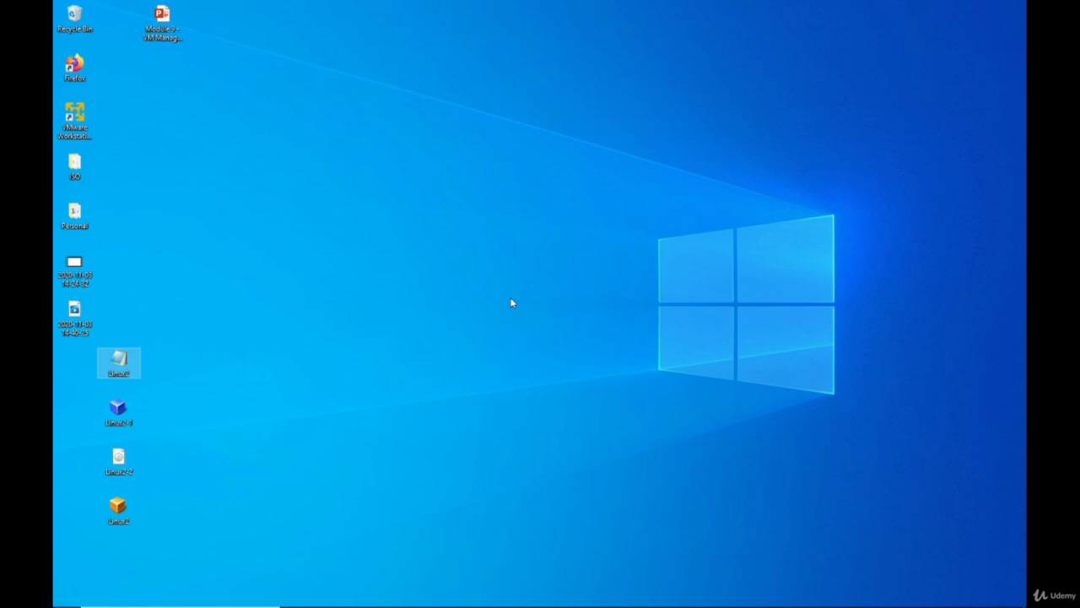
mouse_move(332, 371)
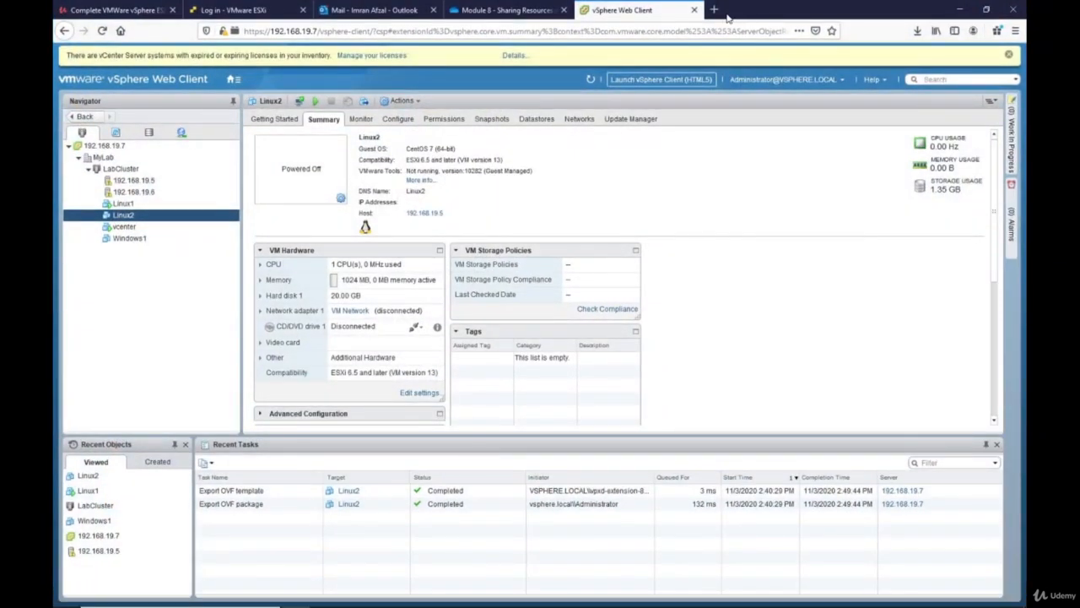
- Start the VirtualBox Windows hosts installer download from virtualbox.org, then cancel it
left_click(715, 10)
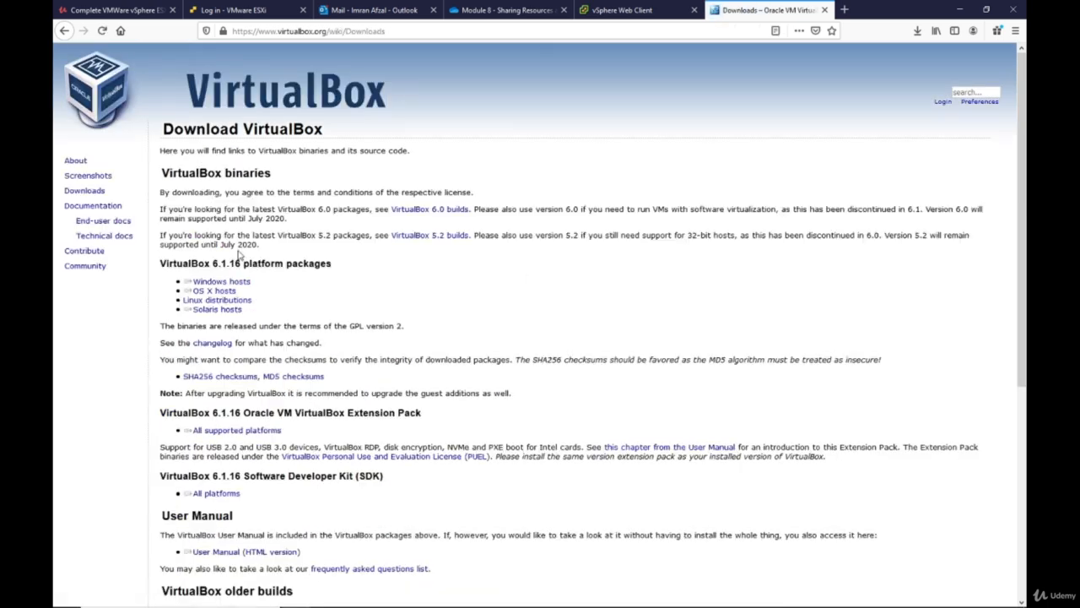
mouse_move(256, 294)
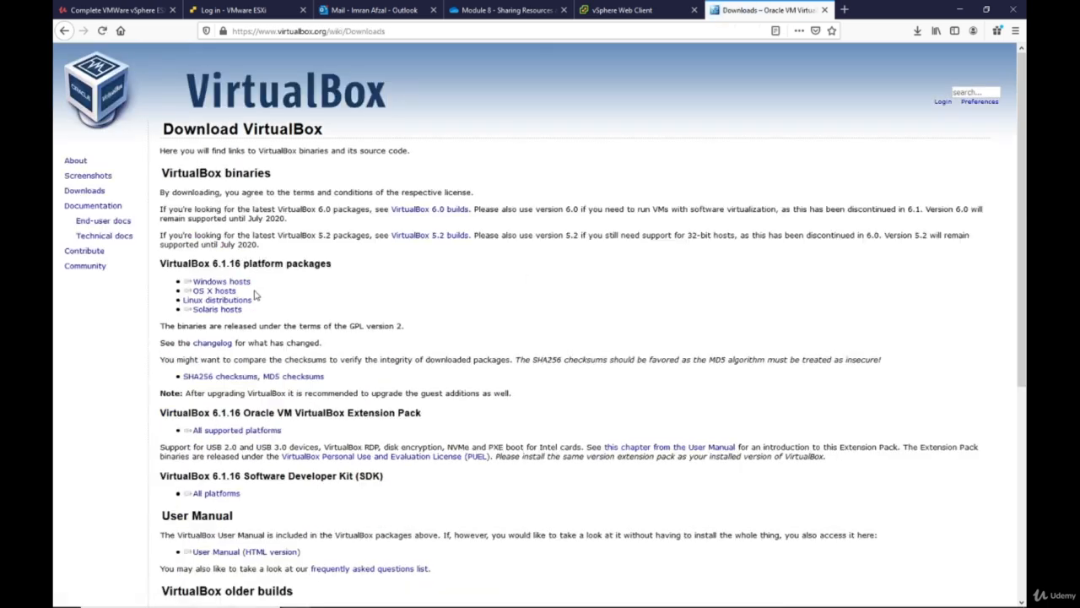
mouse_move(250, 294)
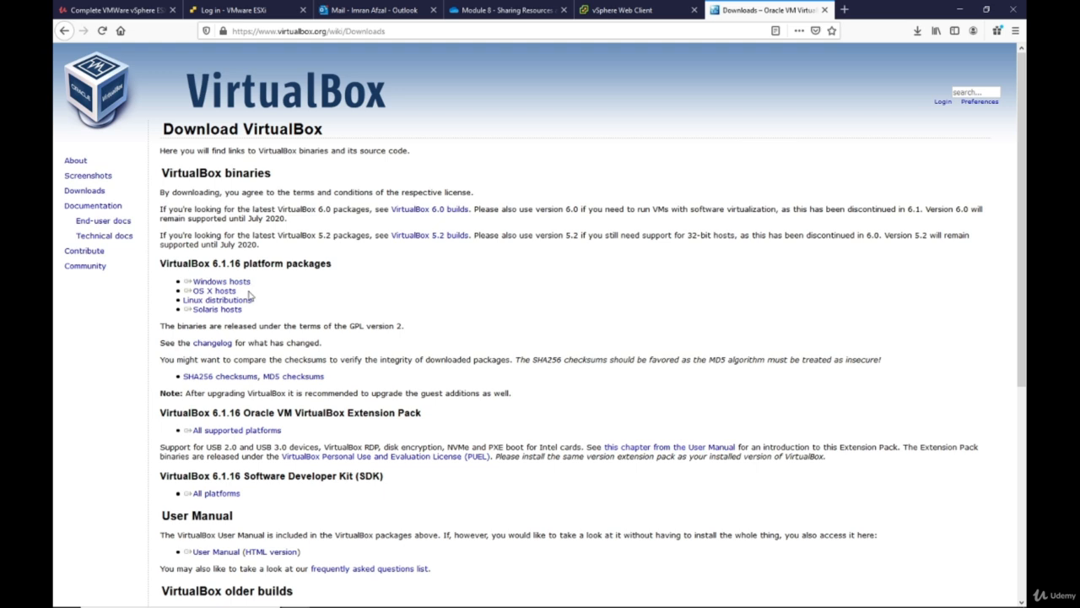
left_click(220, 280)
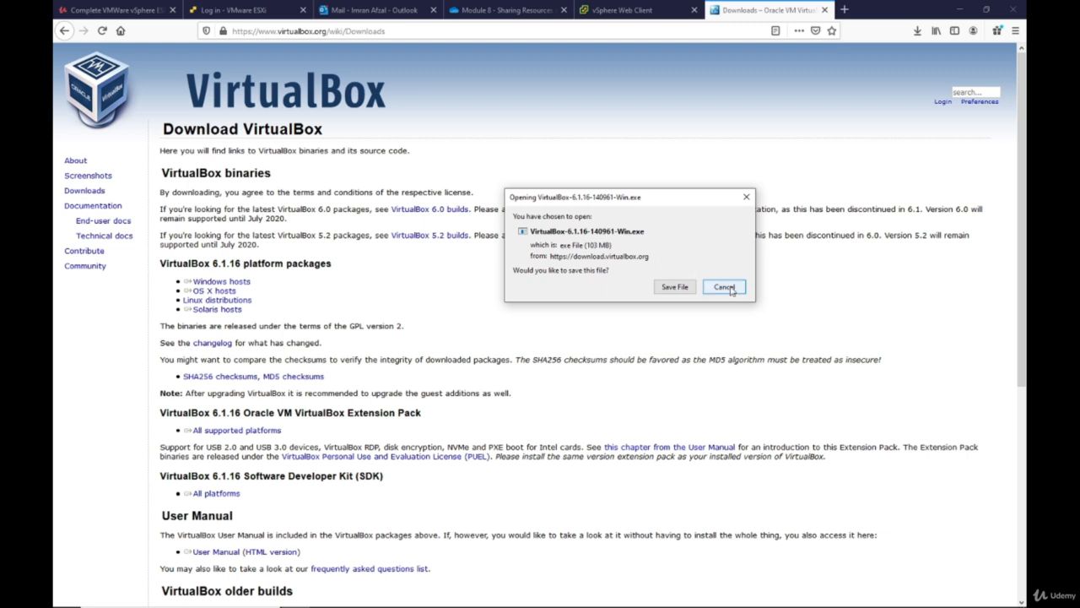
left_click(722, 287)
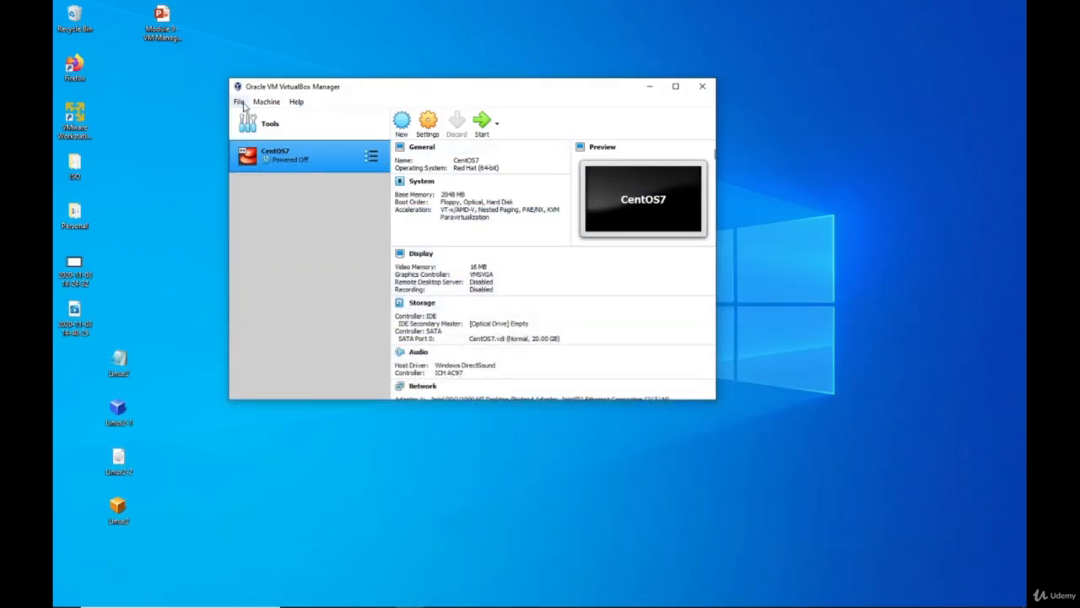
- Start the Import Appliance wizard from VirtualBox Manager's File menu
left_click(239, 101)
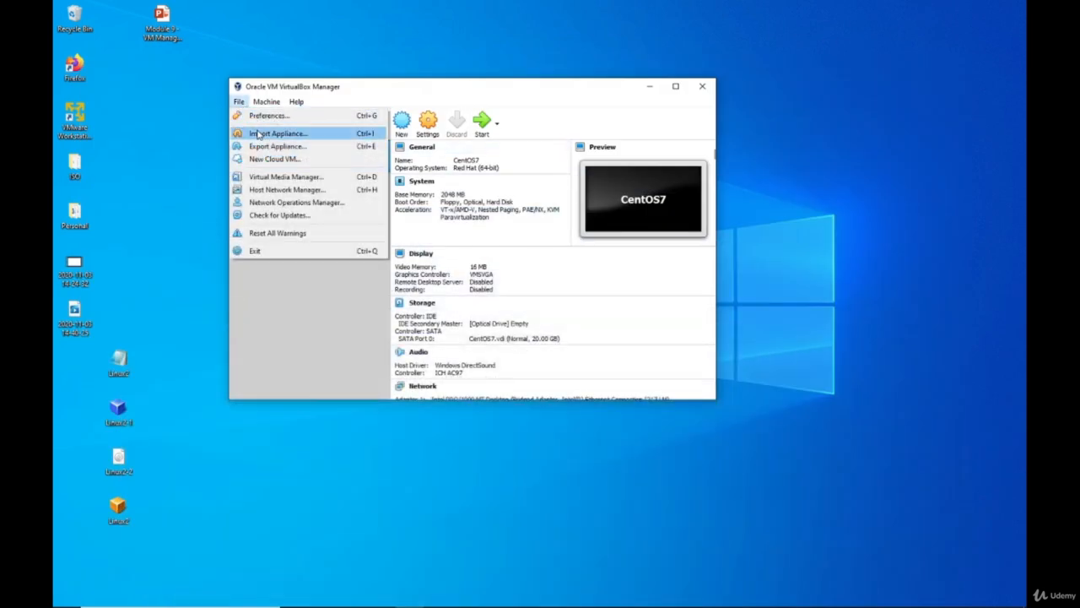
left_click(277, 132)
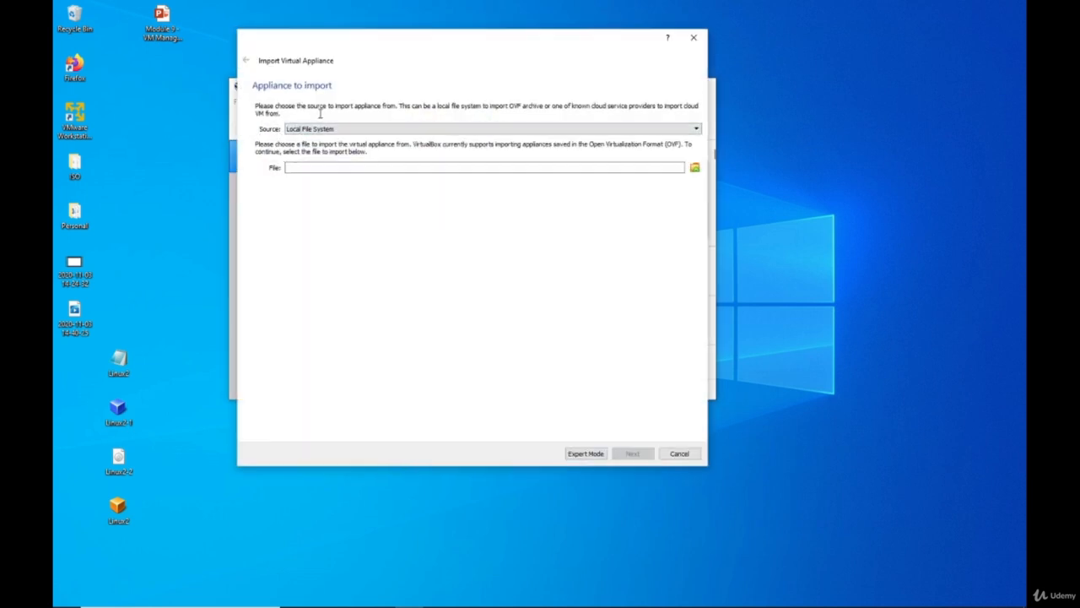
mouse_move(520, 110)
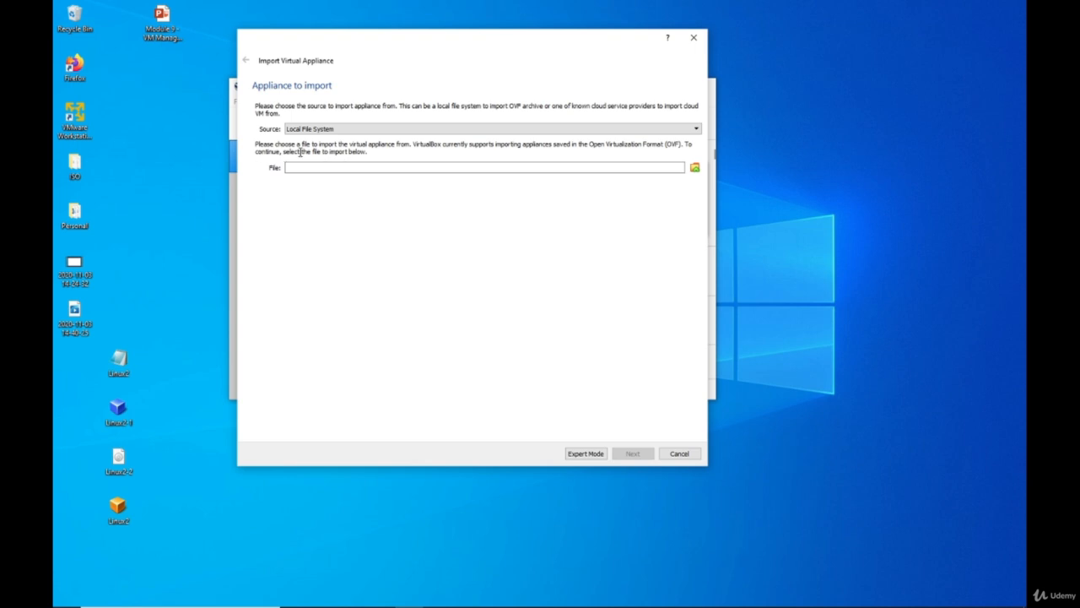
mouse_move(429, 149)
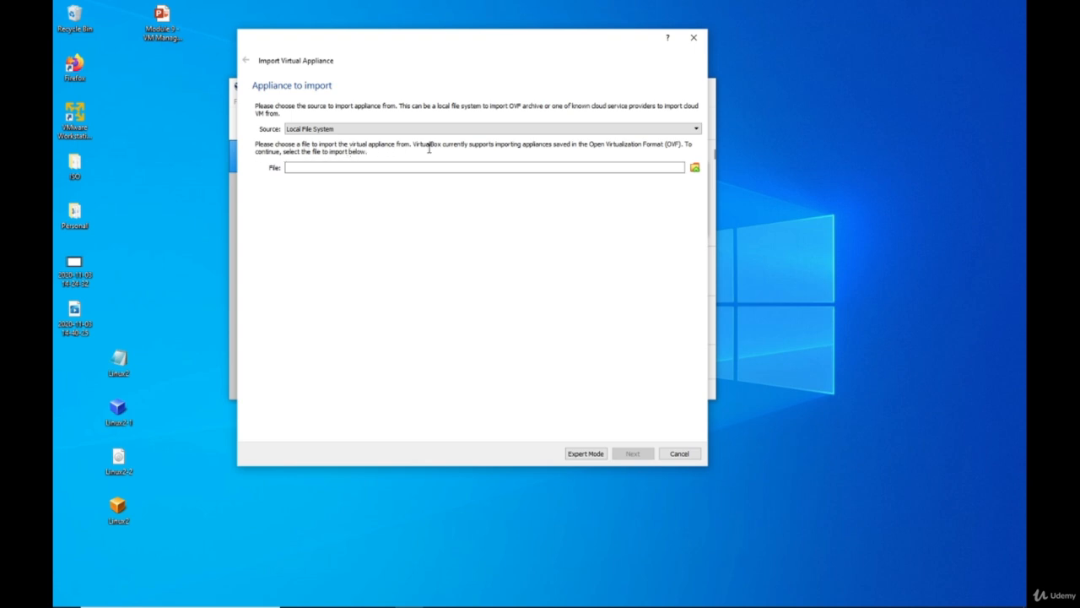
mouse_move(527, 153)
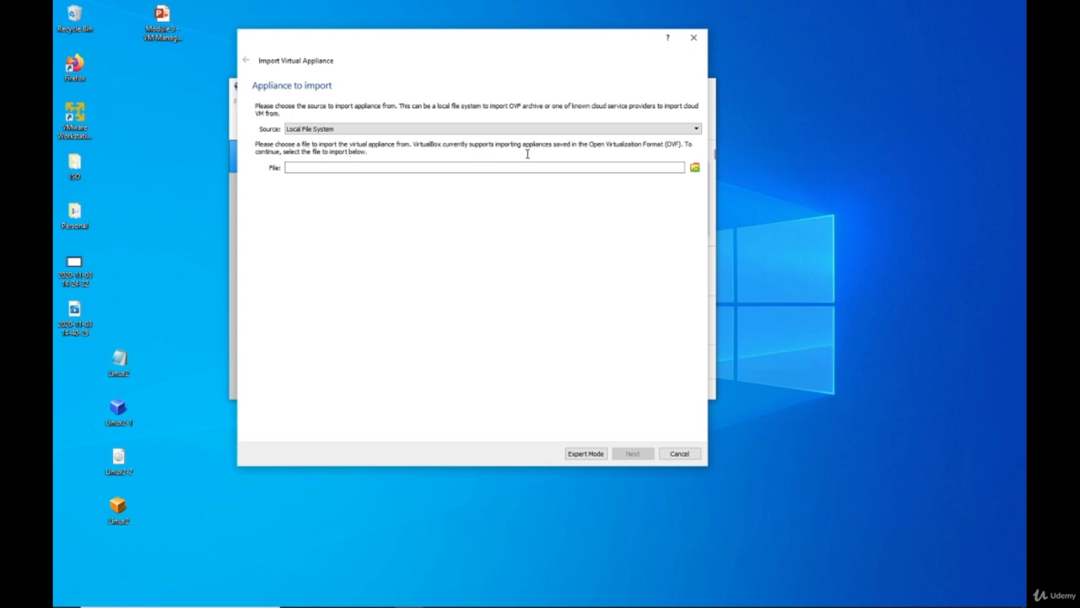
mouse_move(651, 150)
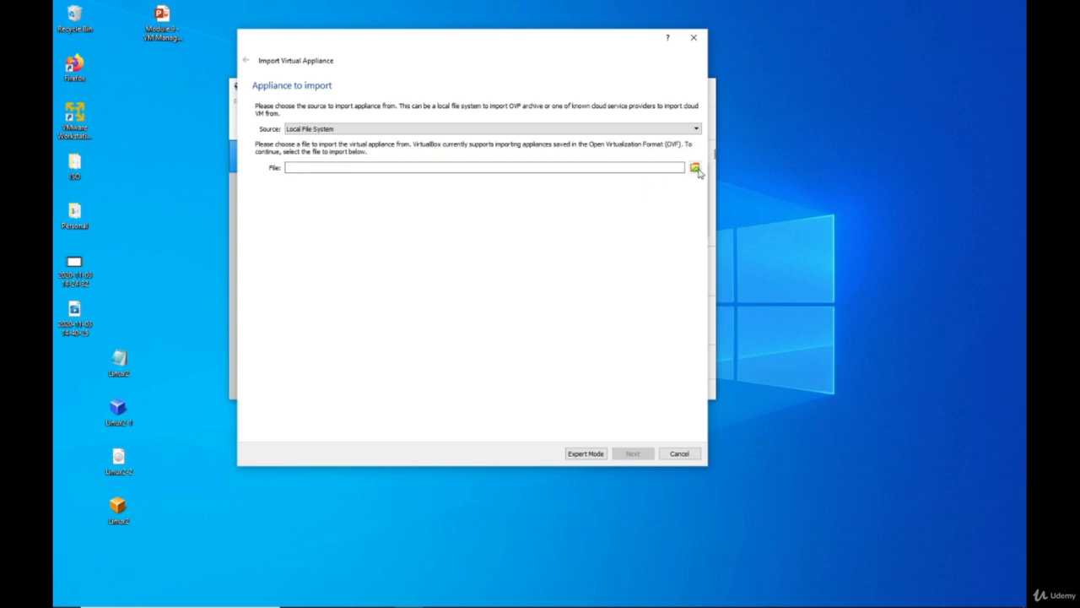
- Choose Linux2.ovf from the Desktop as the appliance file to import
left_click(695, 167)
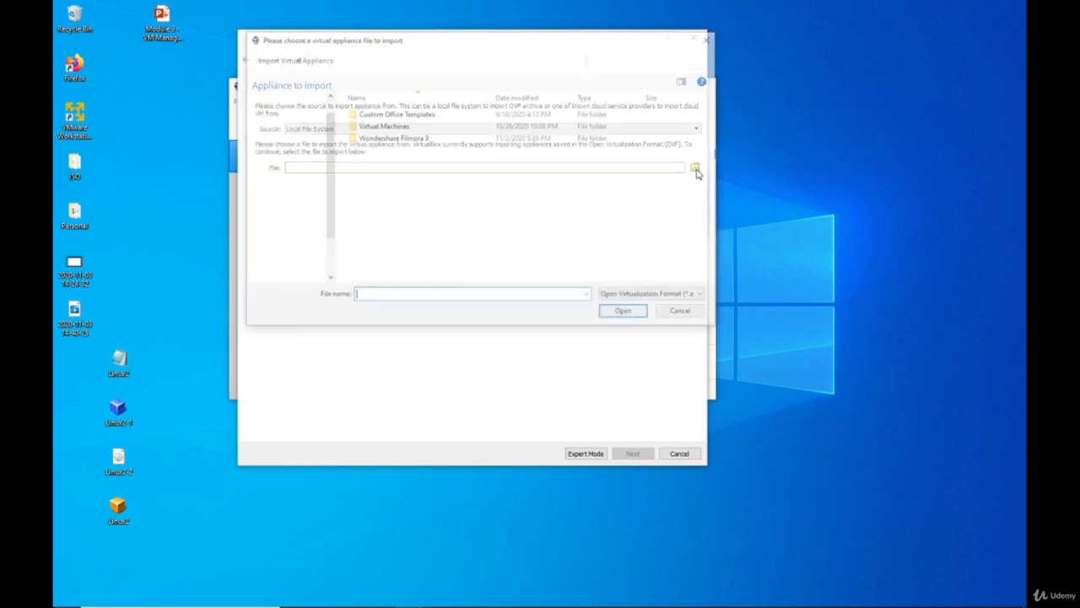
left_click(697, 169)
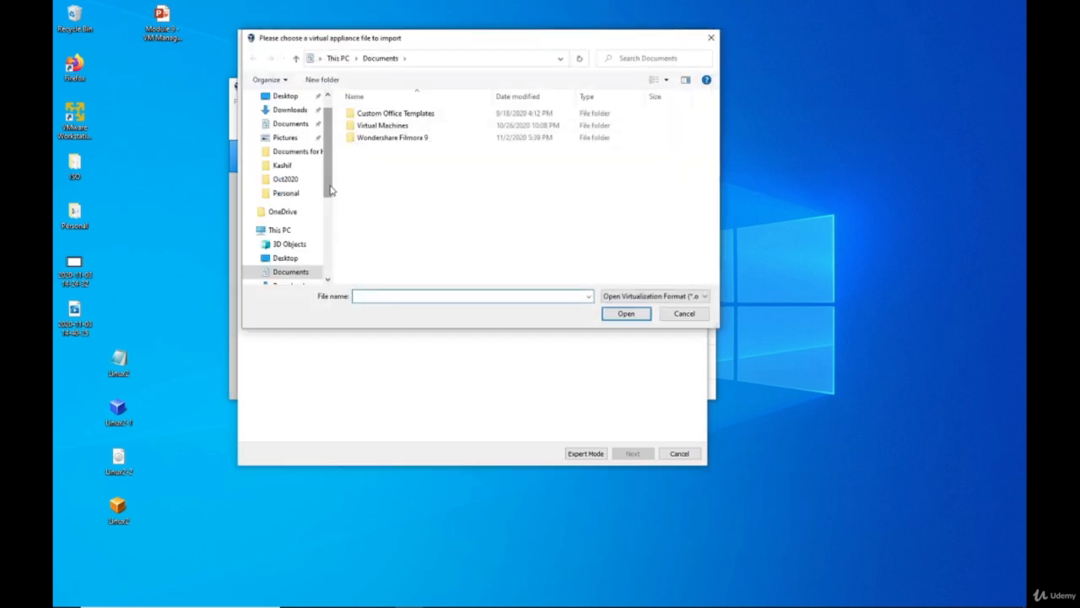
scroll("up", 3)
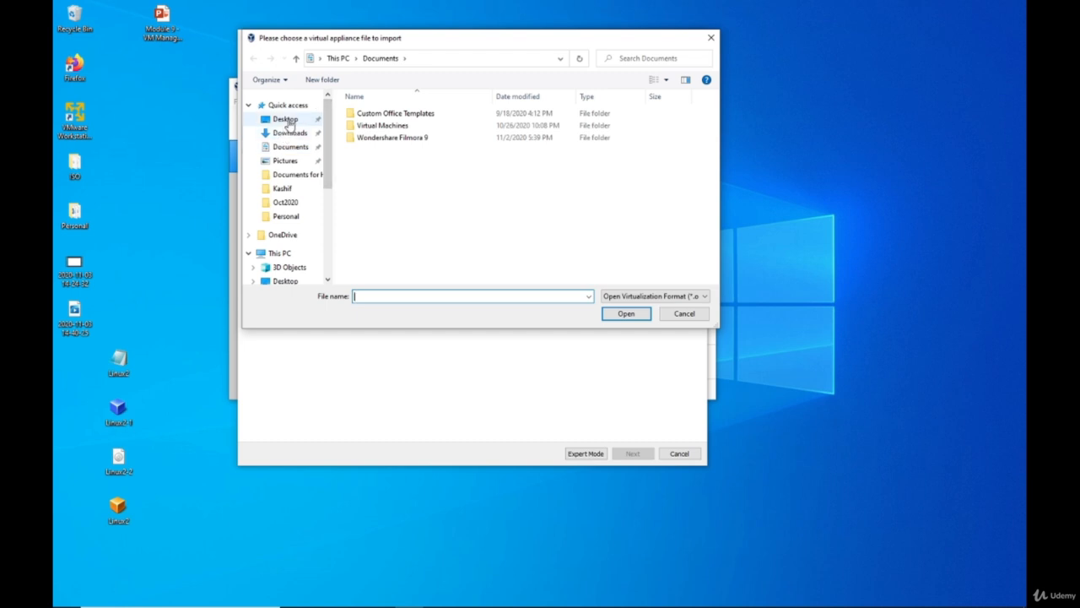
left_click(286, 118)
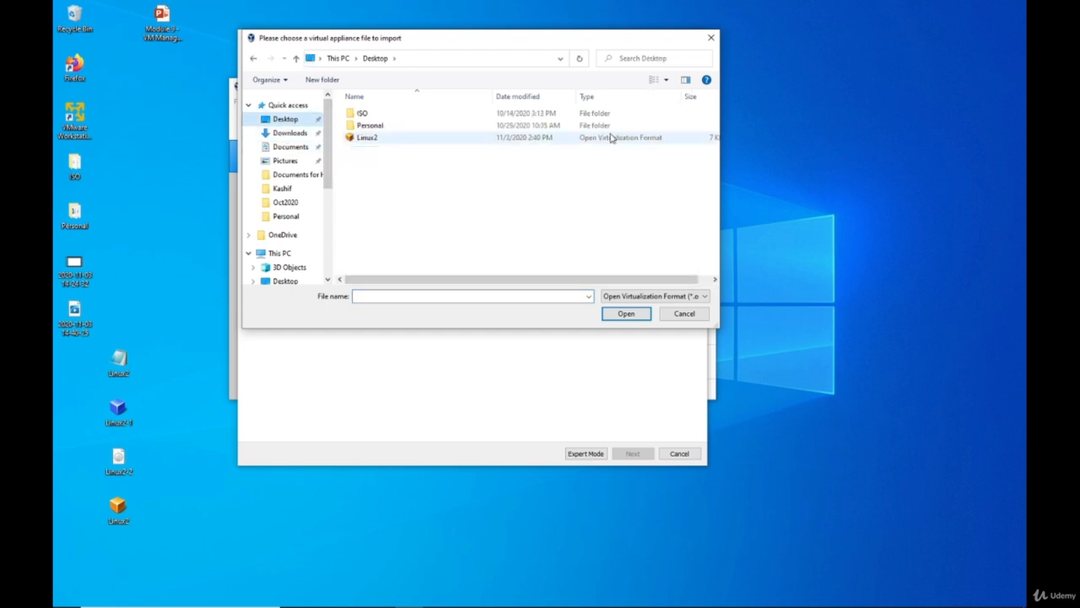
left_click(368, 137)
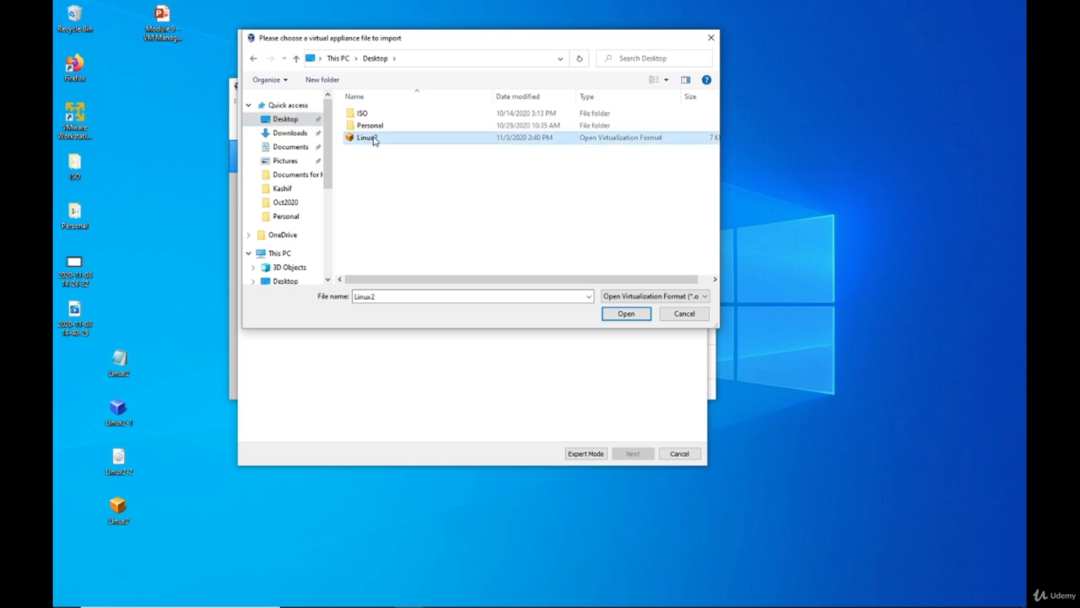
left_click(627, 312)
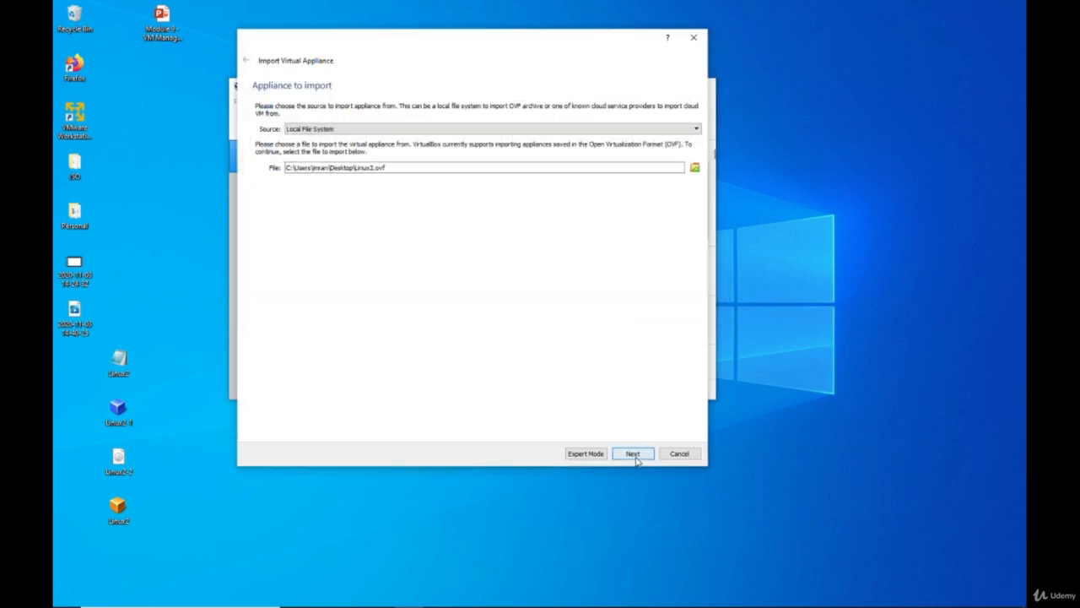
- Review Linux2's appliance settings (Red Hat 64-bit, 1 CPU, 1024 MB) and launch the import
left_click(631, 453)
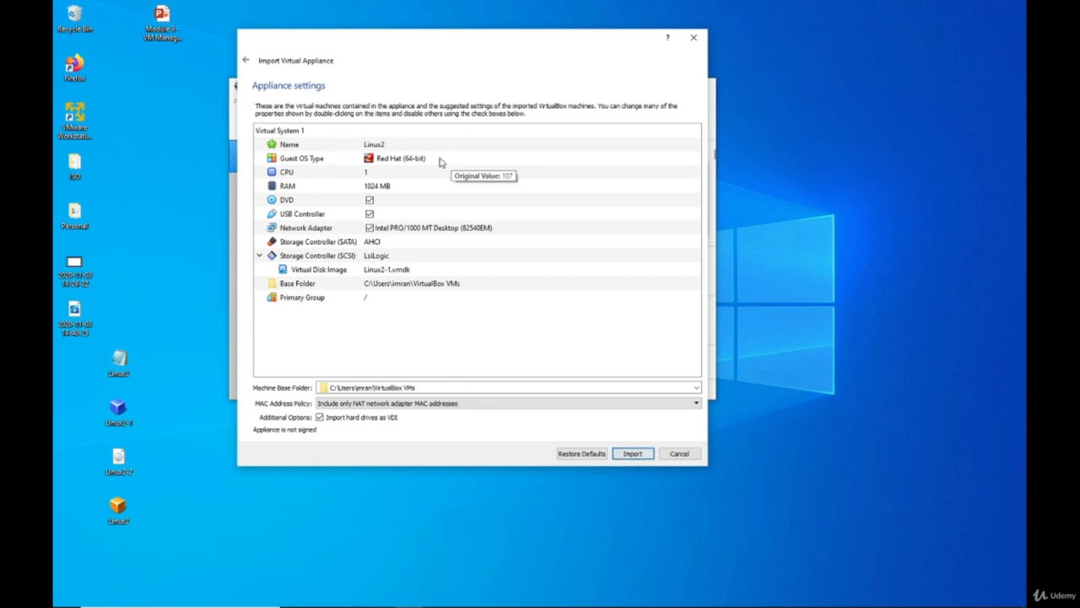
mouse_move(401, 172)
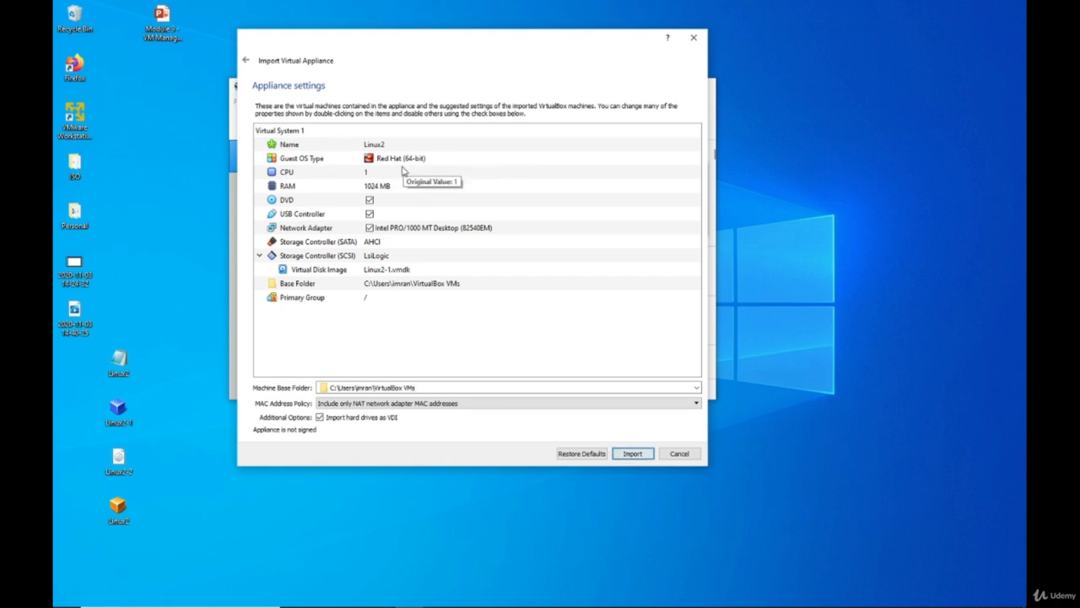
mouse_move(403, 189)
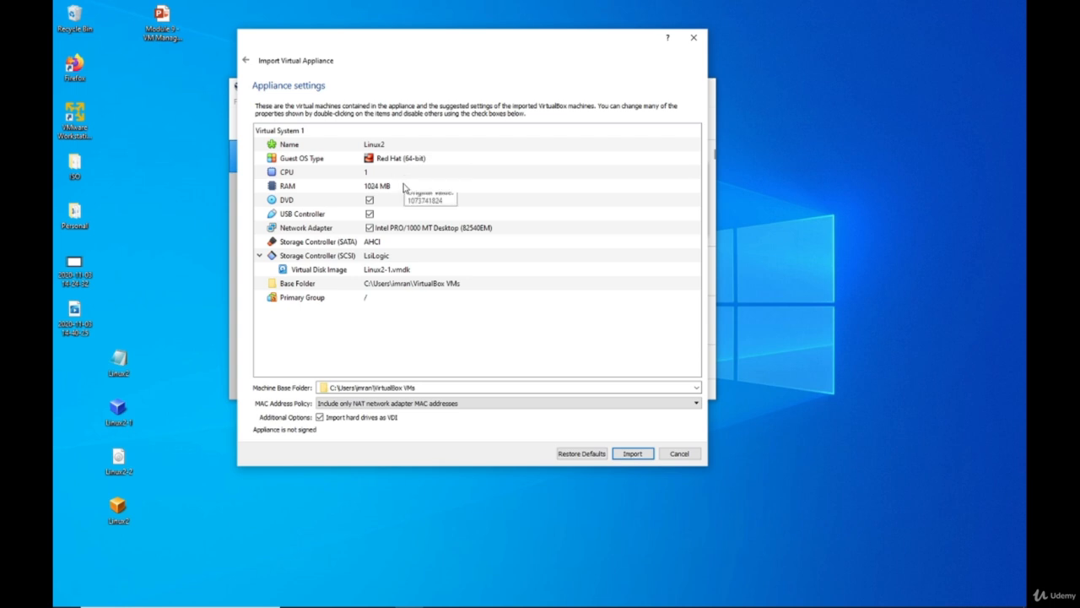
mouse_move(402, 277)
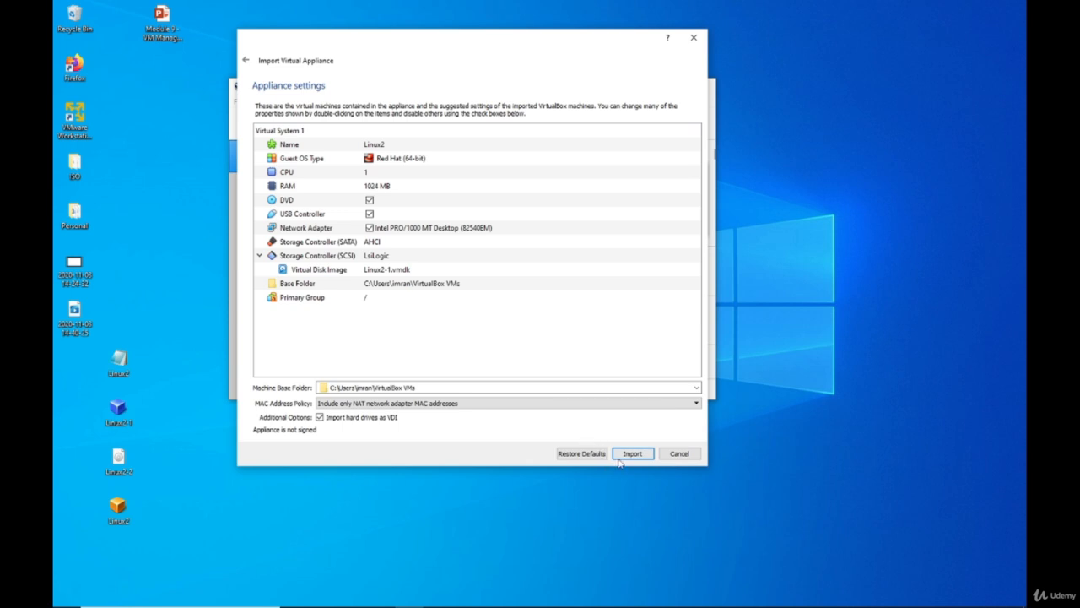
left_click(632, 453)
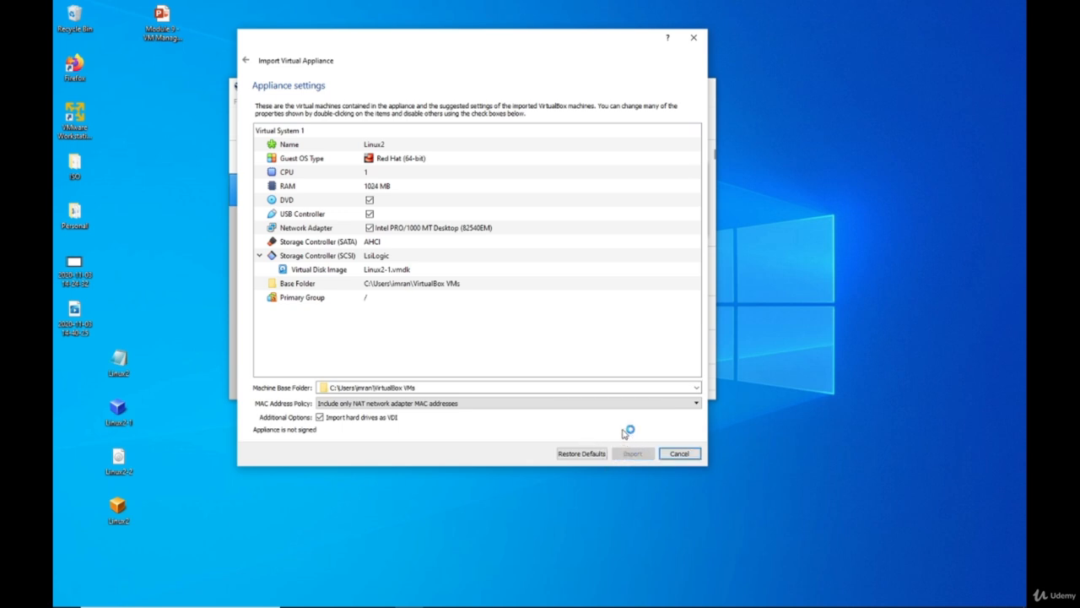
- Let the Linux2 disk image import run until the VM appears powered off in the list
left_click(631, 452)
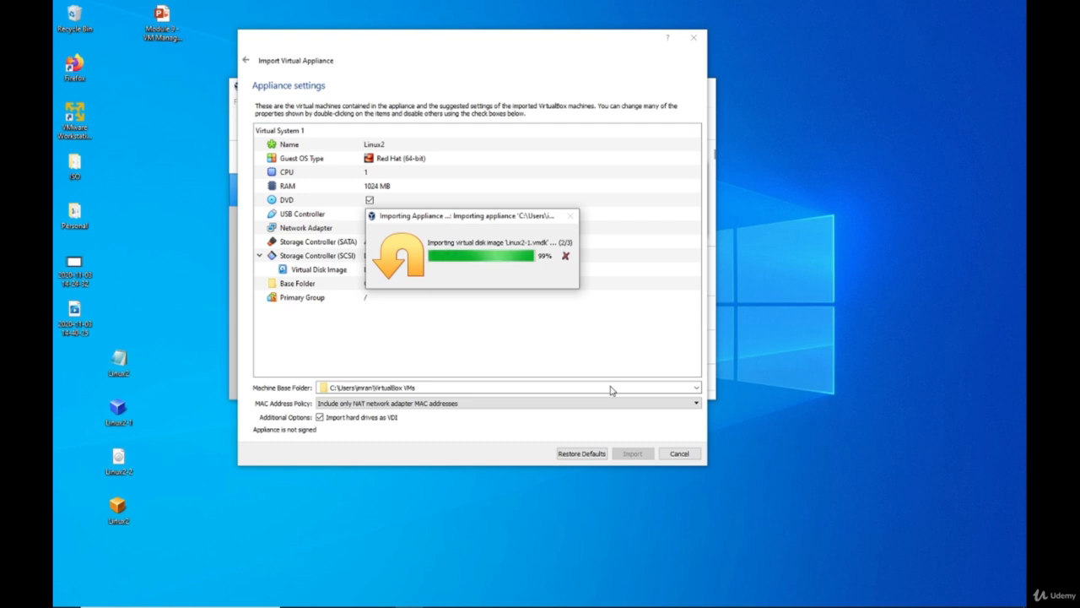
mouse_move(570, 42)
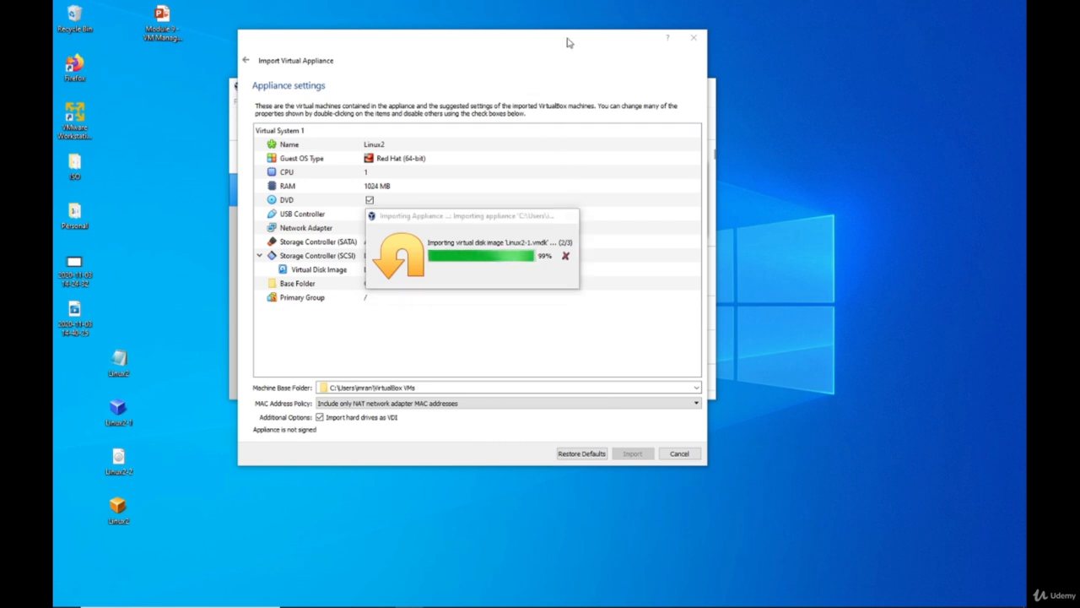
mouse_move(233, 286)
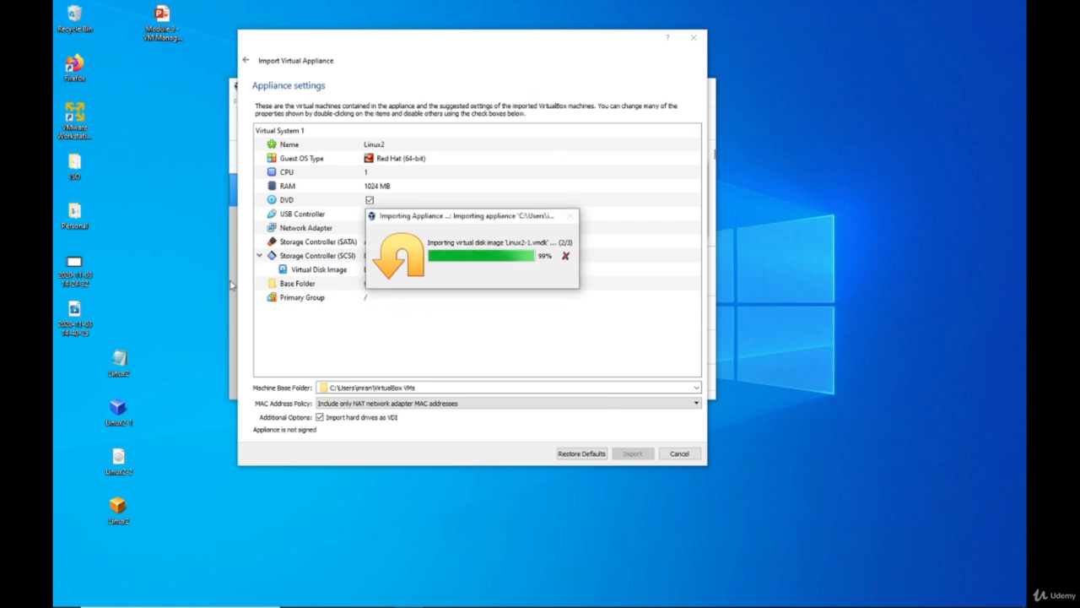
mouse_move(243, 226)
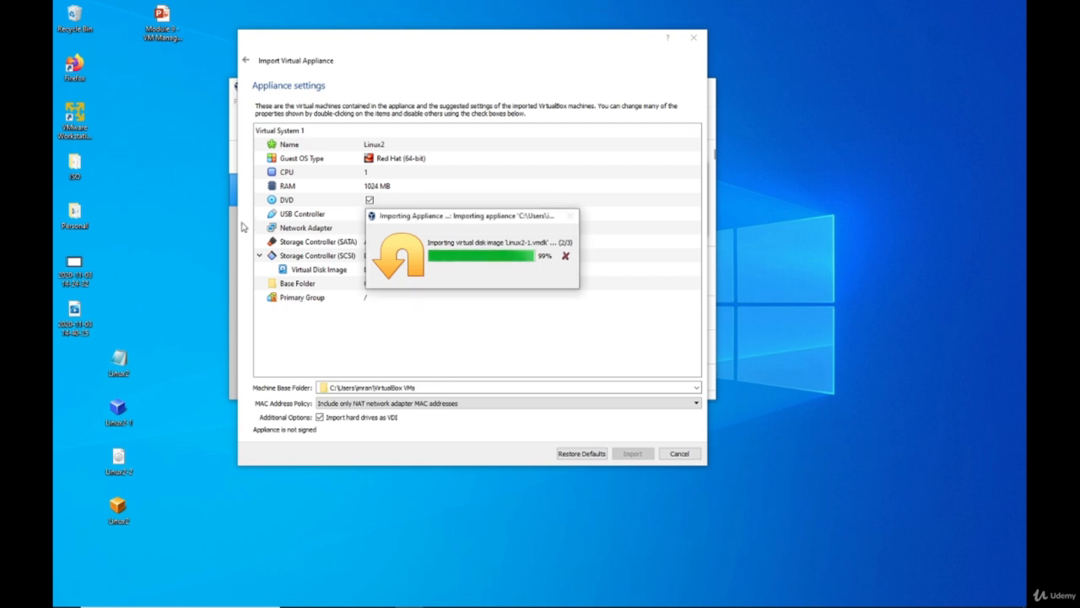
mouse_move(262, 200)
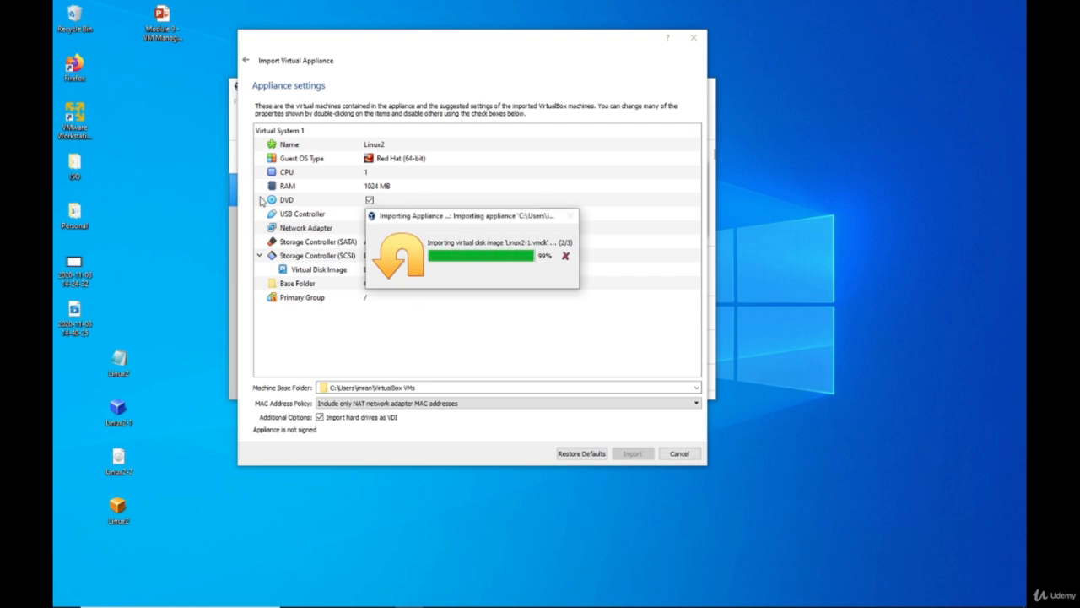
mouse_move(234, 233)
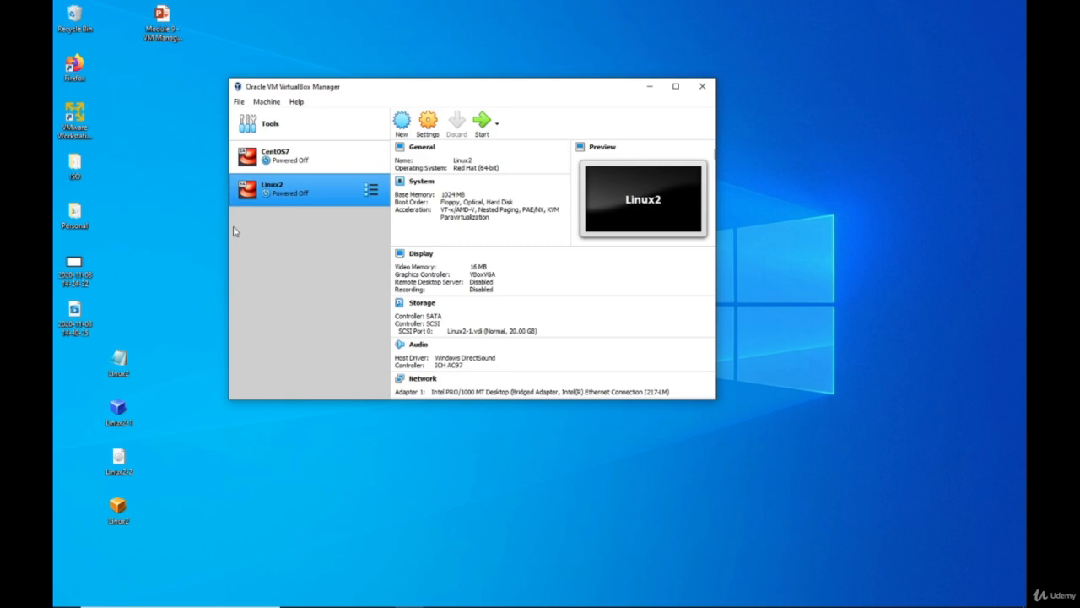
mouse_move(351, 270)
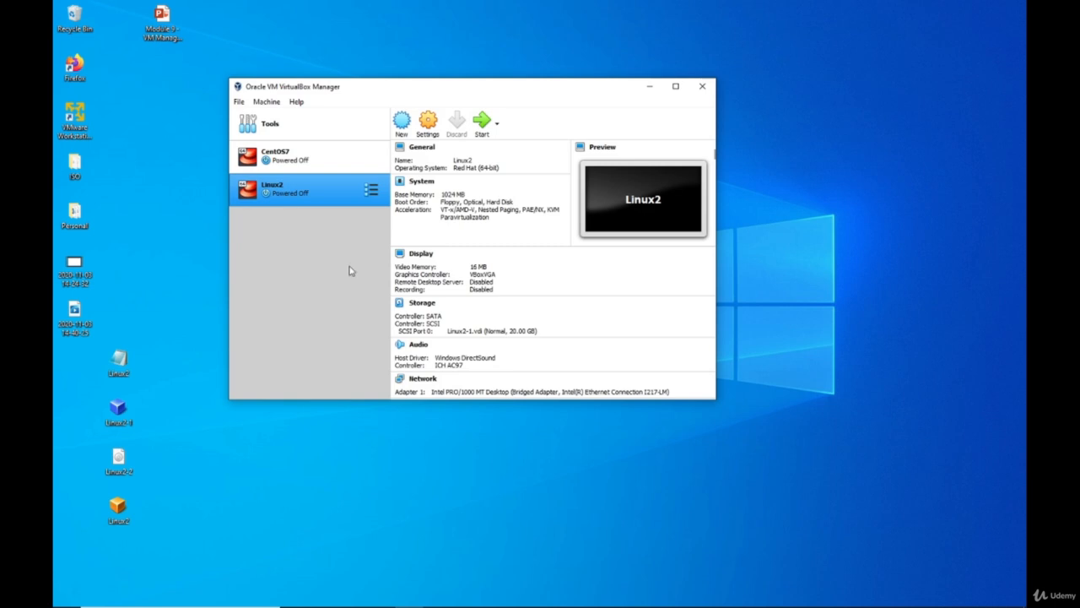
mouse_move(304, 192)
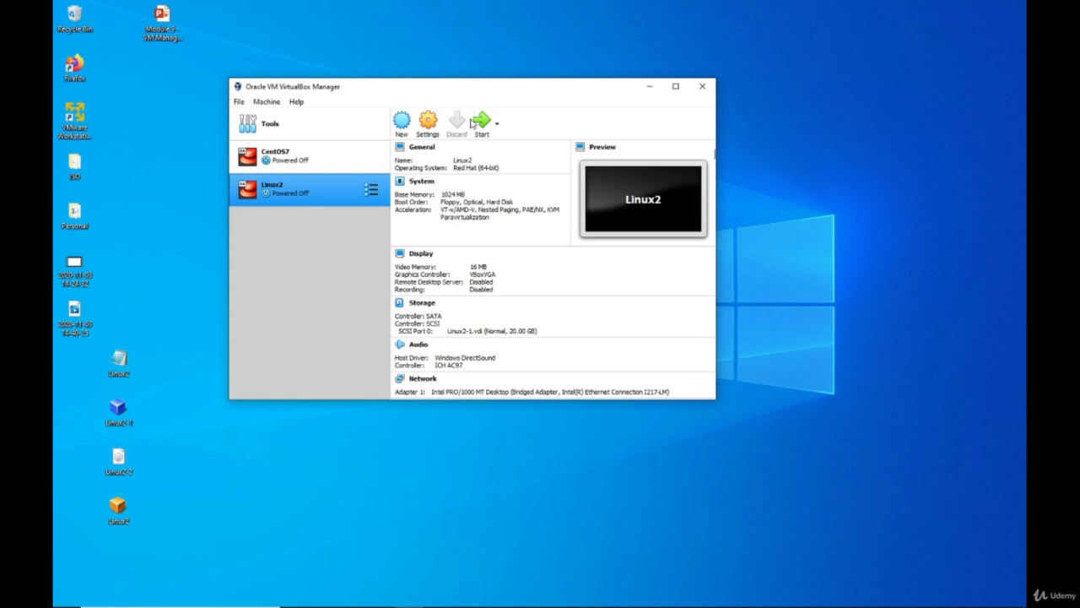
mouse_move(328, 199)
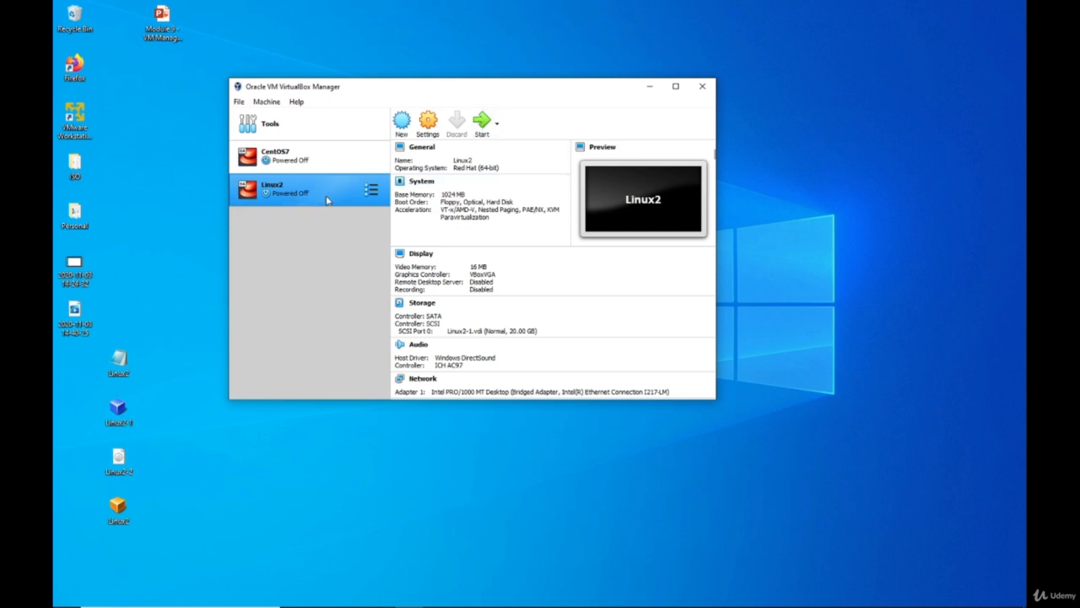
mouse_move(331, 193)
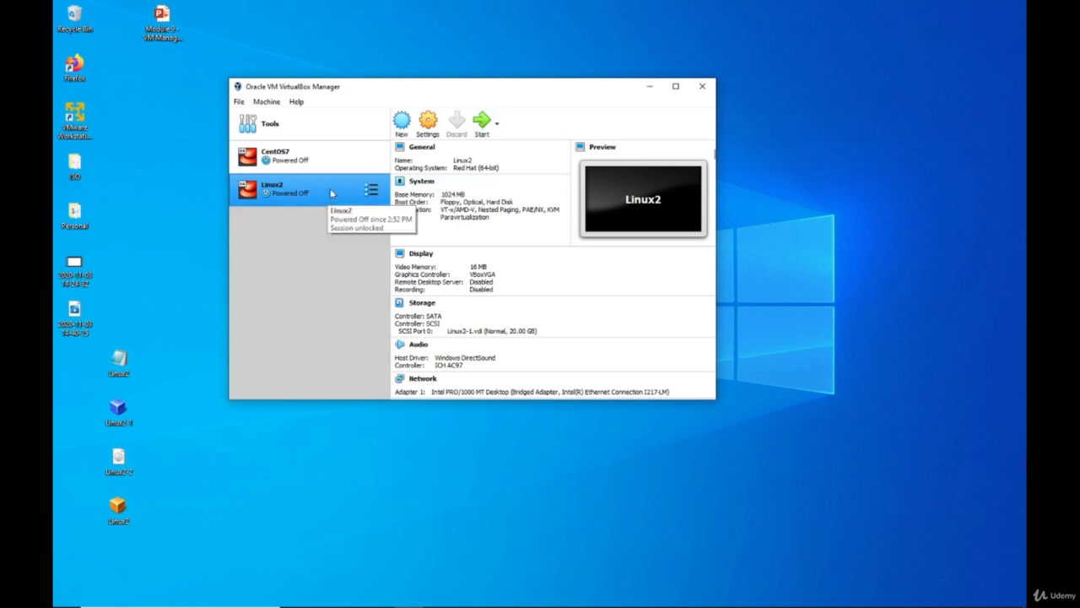